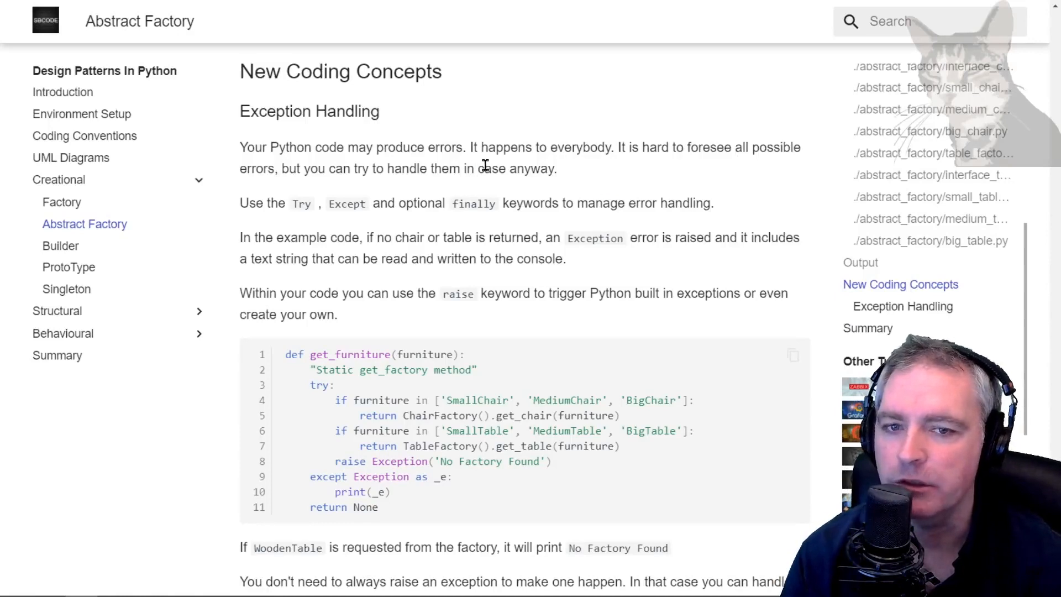
mouse_move(643, 168)
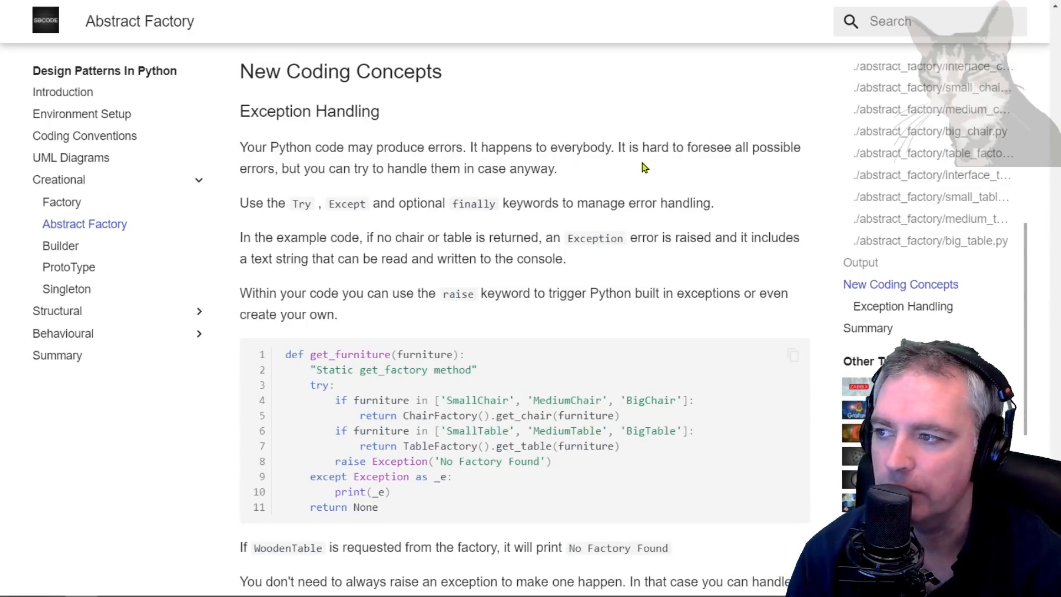
mouse_move(296, 215)
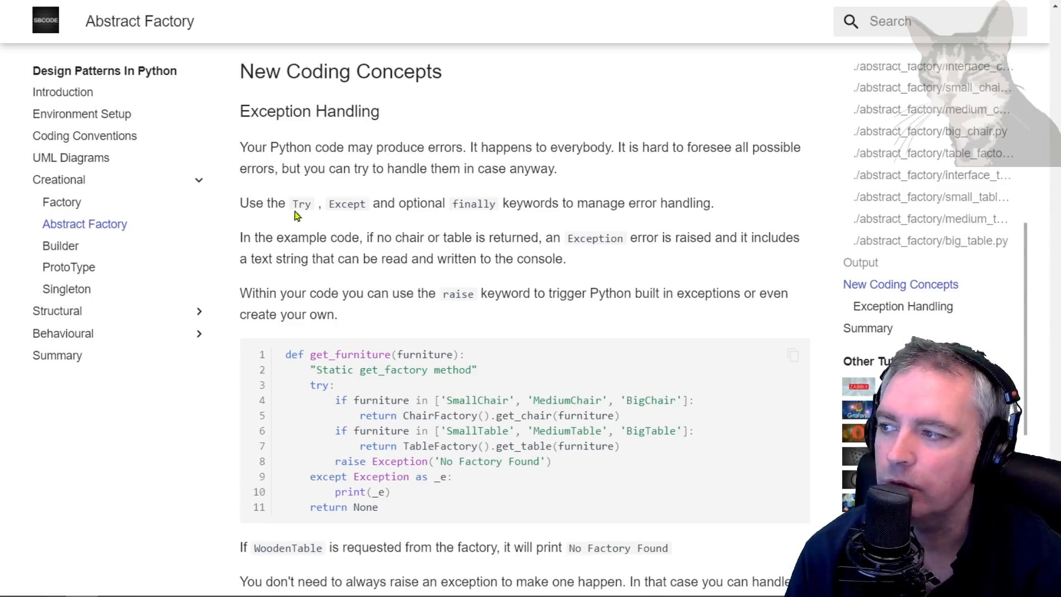
mouse_move(509, 283)
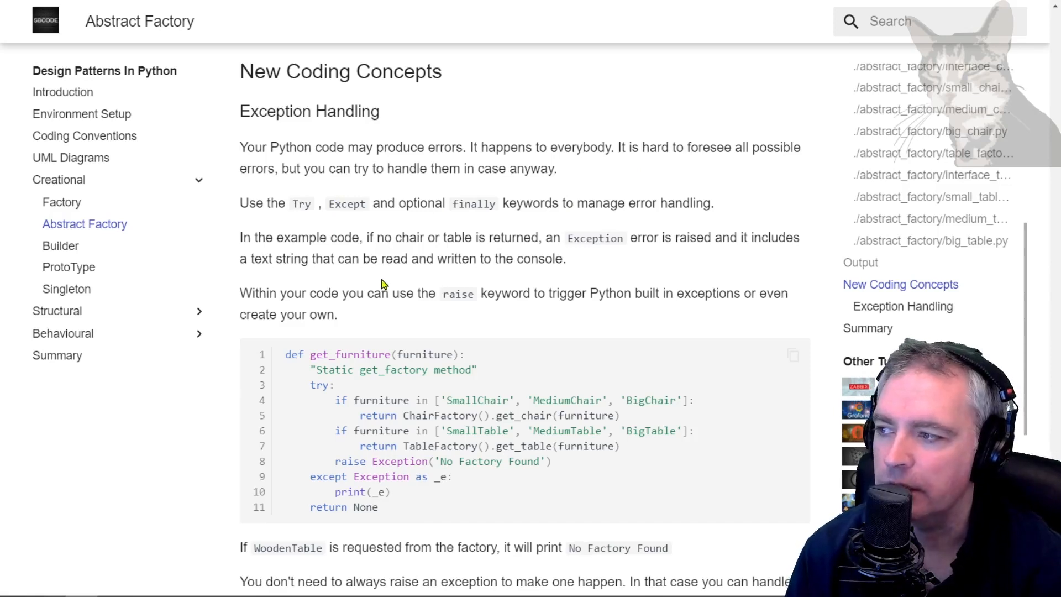
mouse_move(548, 256)
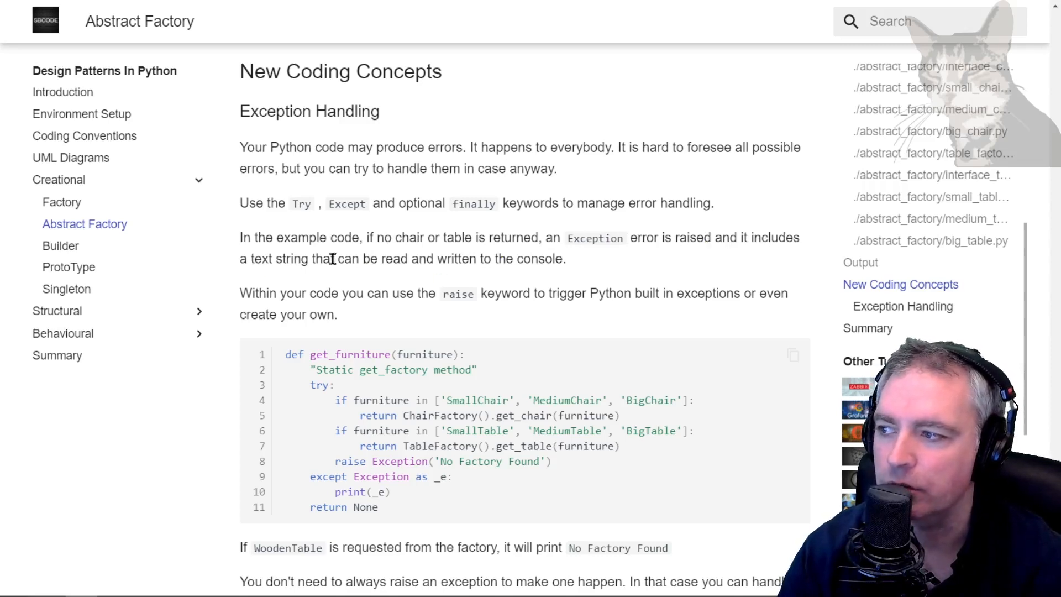
Review the factory code: the raise on line 19, 'No Factory Found', and return on line 16.
scroll(down, 3)
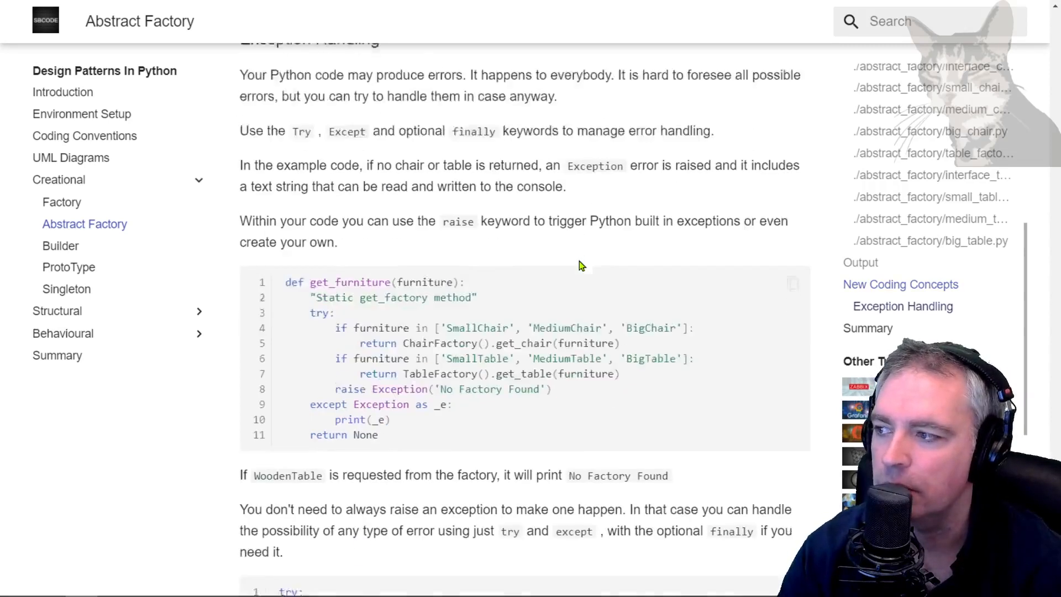
scroll(down, 3)
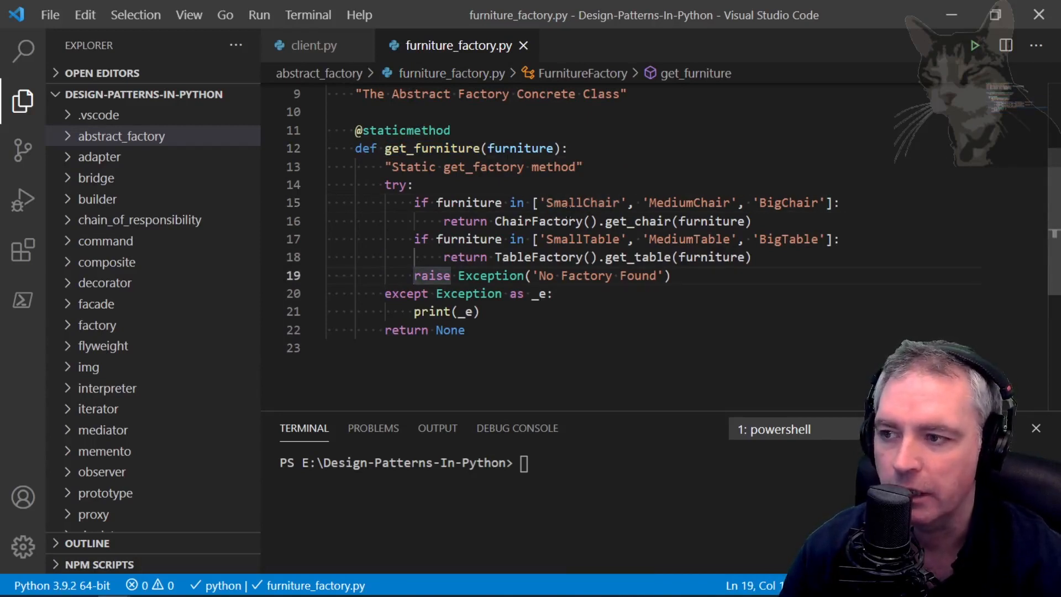
double_click(431, 275)
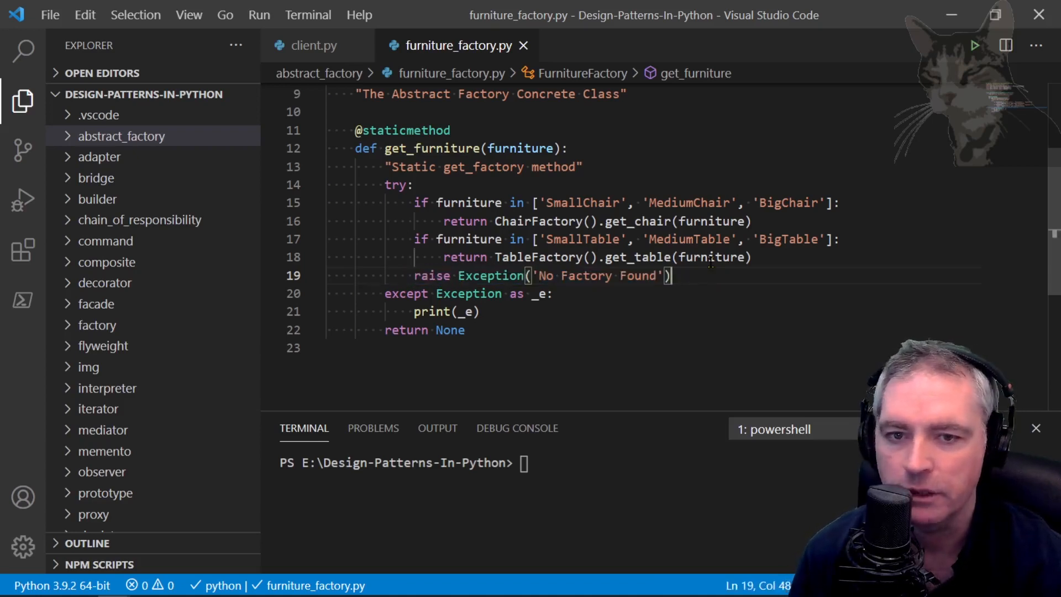
double_click(468, 293)
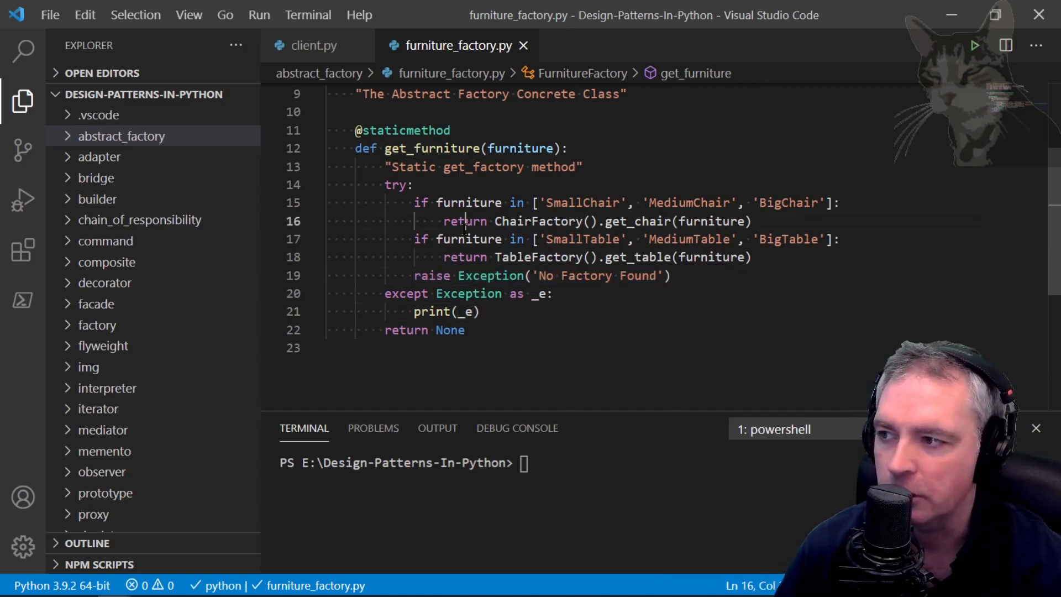
double_click(465, 221)
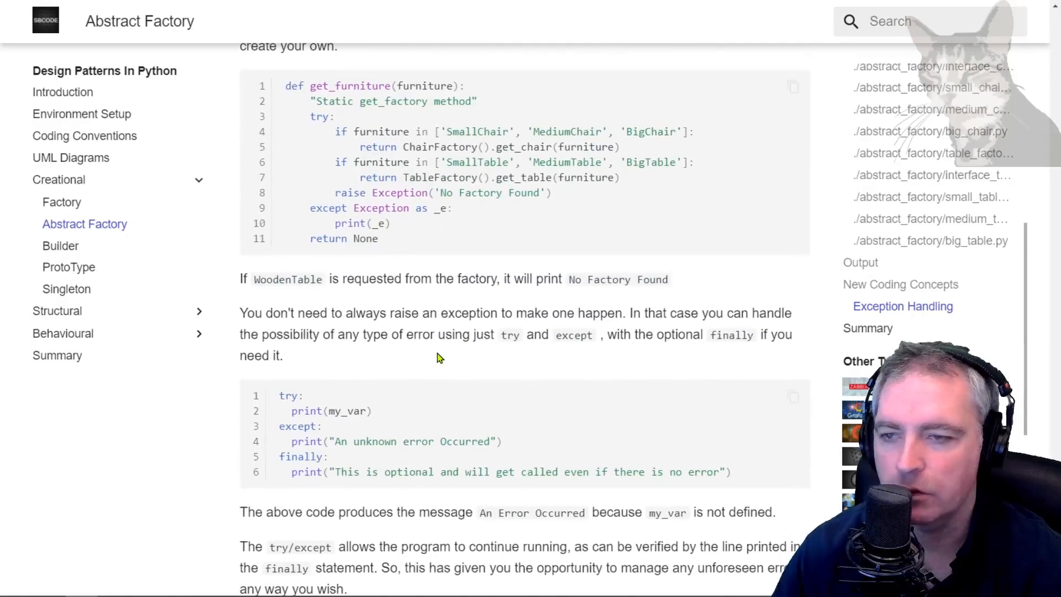
Request a WoodenChair in client.py and run python.exe .\abstract_factory\client.py.
double_click(288, 278)
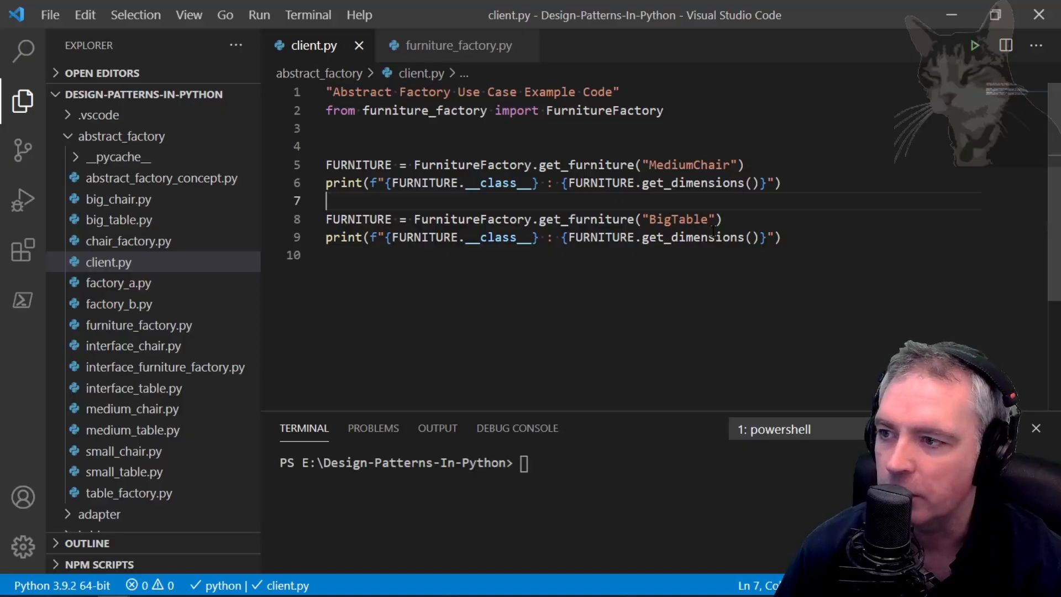
text(Wooden)
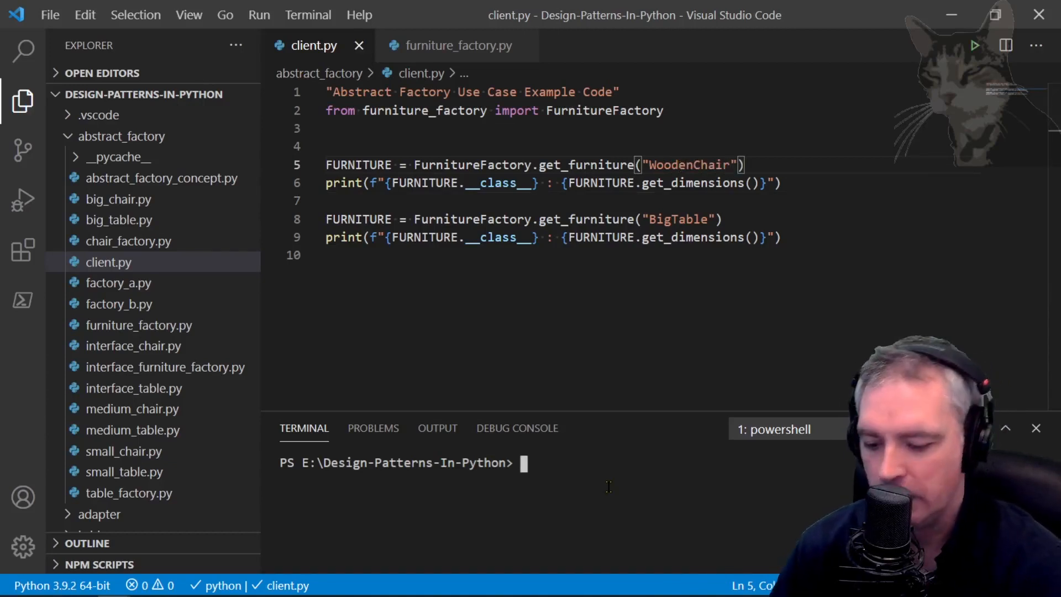
text(python.exe .\abstract_factory\client.py)
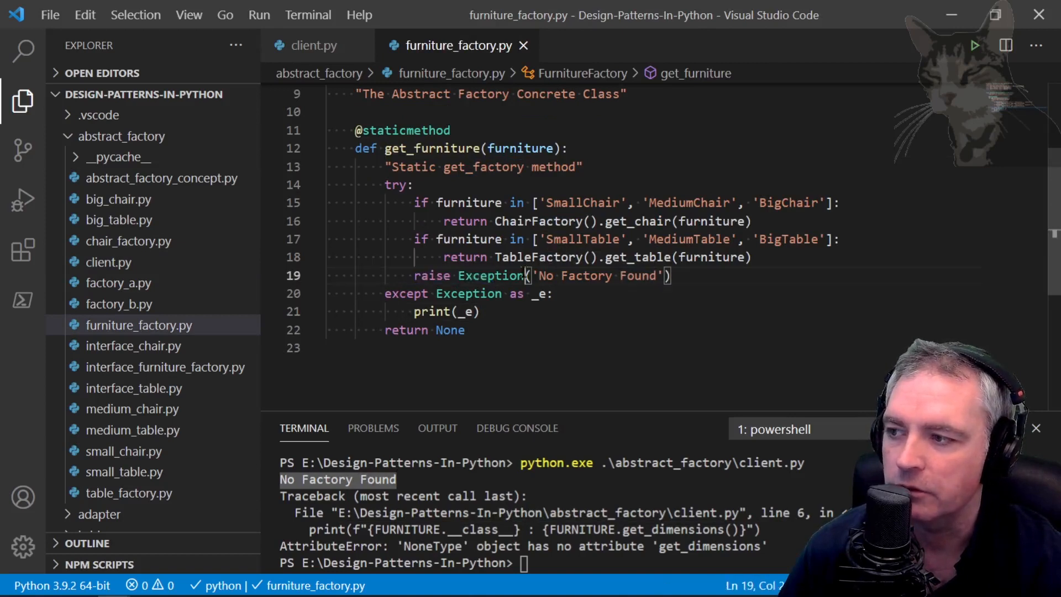
drag(541, 275, 646, 275)
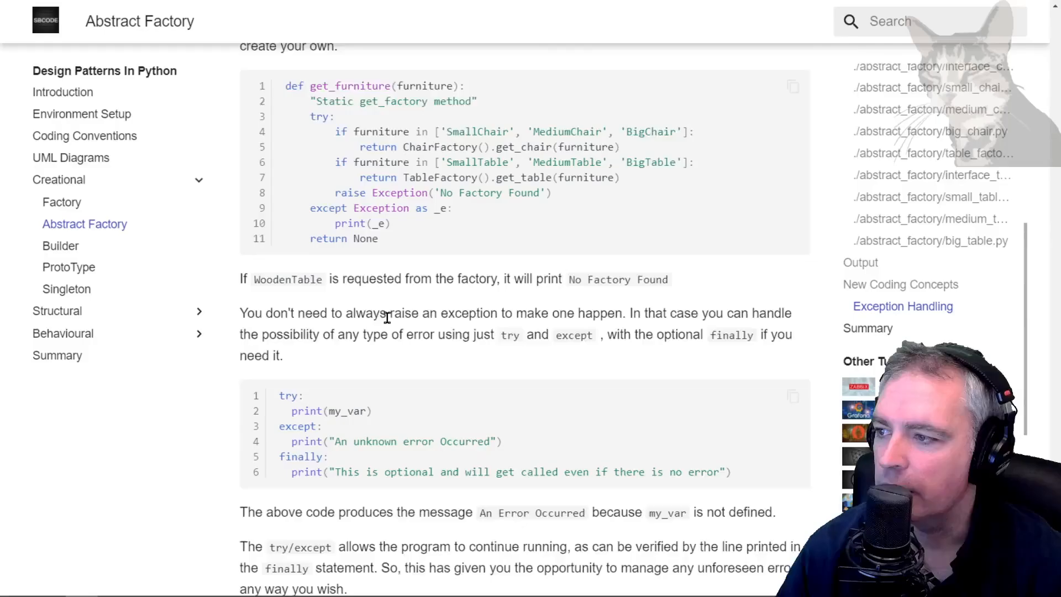
Scroll to the try/except/finally example on the SBCODE page and select its code.
scroll(down, 3)
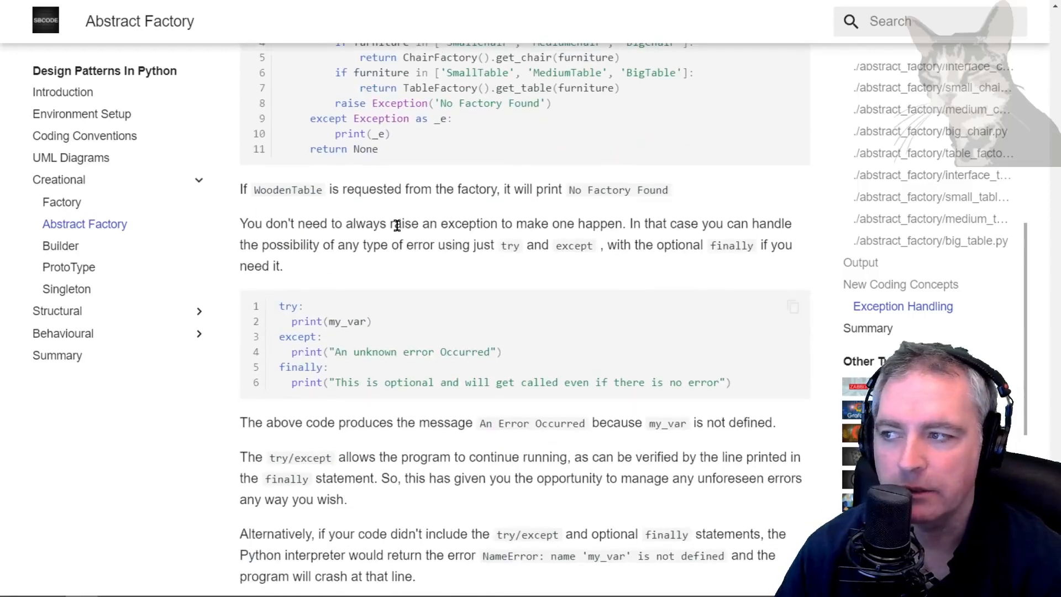
double_click(404, 223)
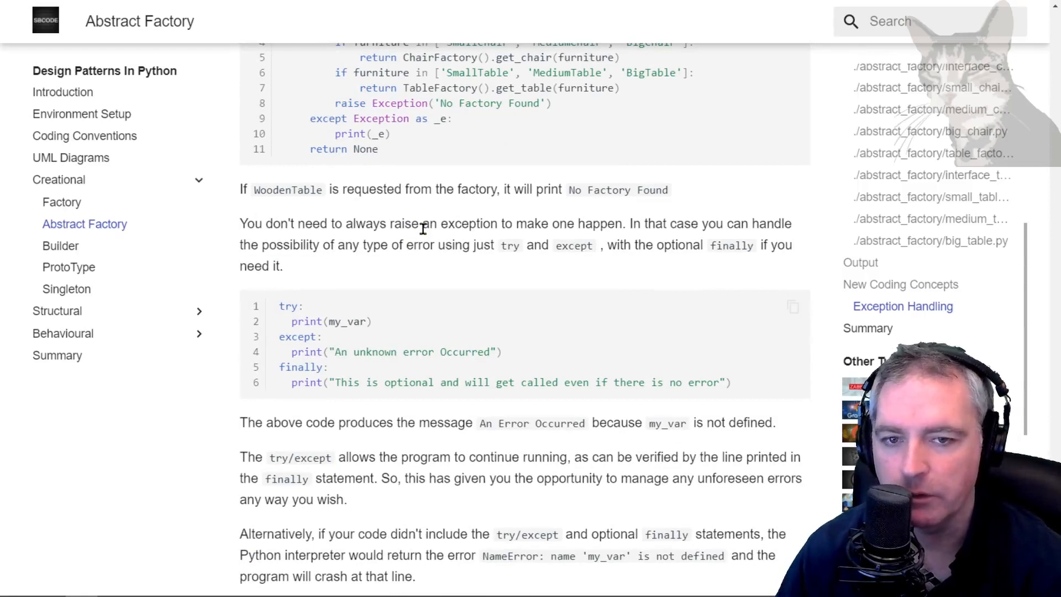
mouse_move(312, 321)
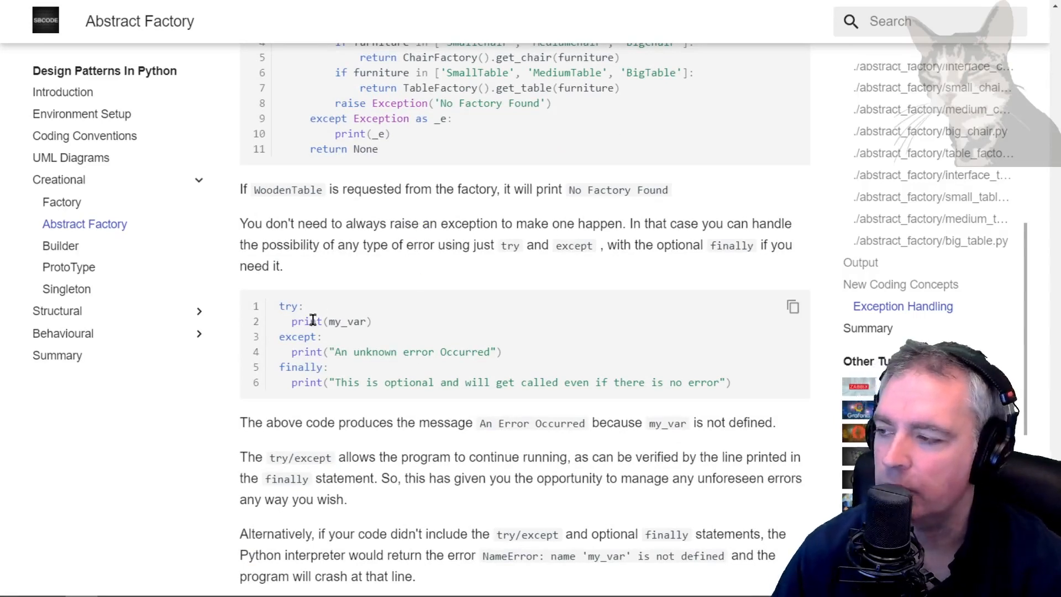
drag(278, 305, 730, 383)
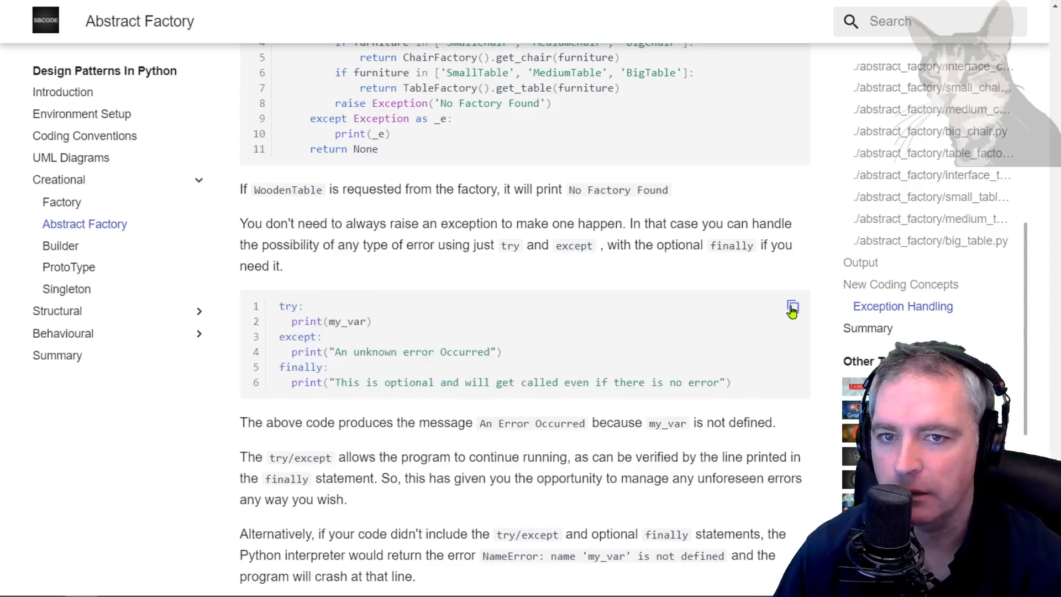
mouse_move(413, 298)
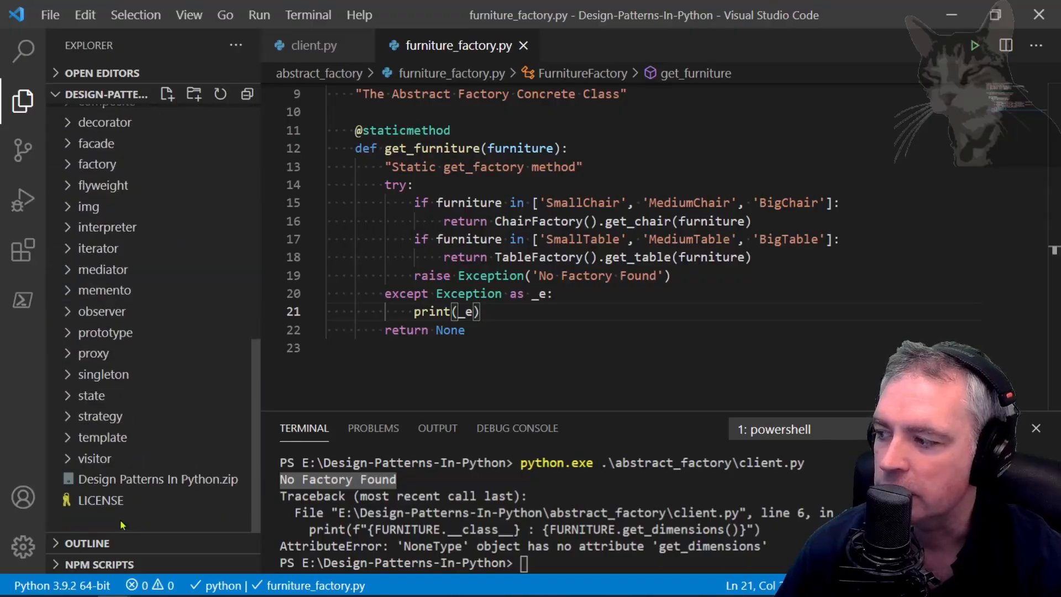
Create test.py in the project and paste the try/except/finally example into it.
click(167, 94)
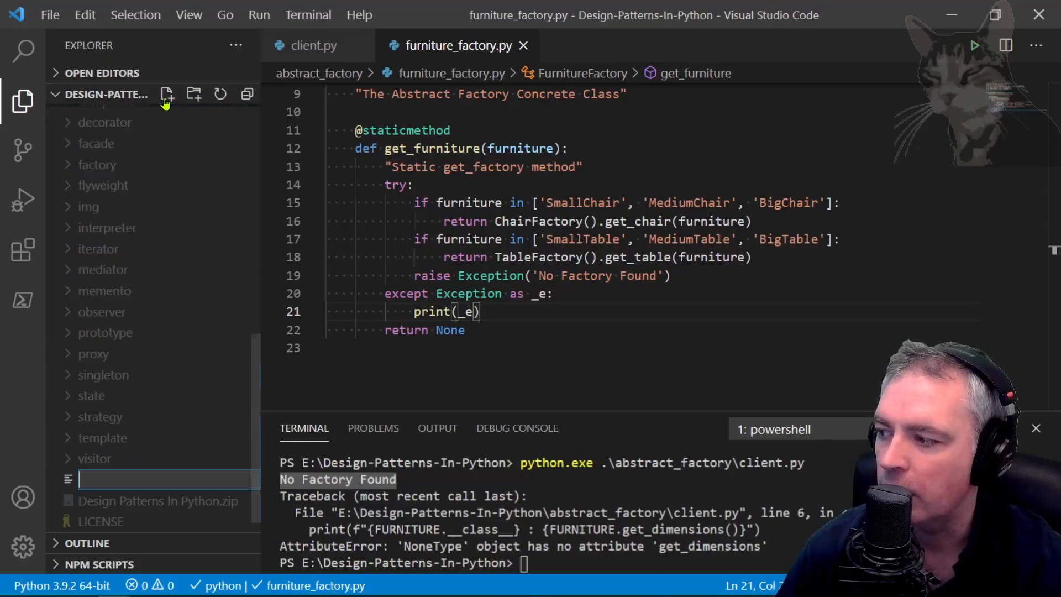
text(test.p)
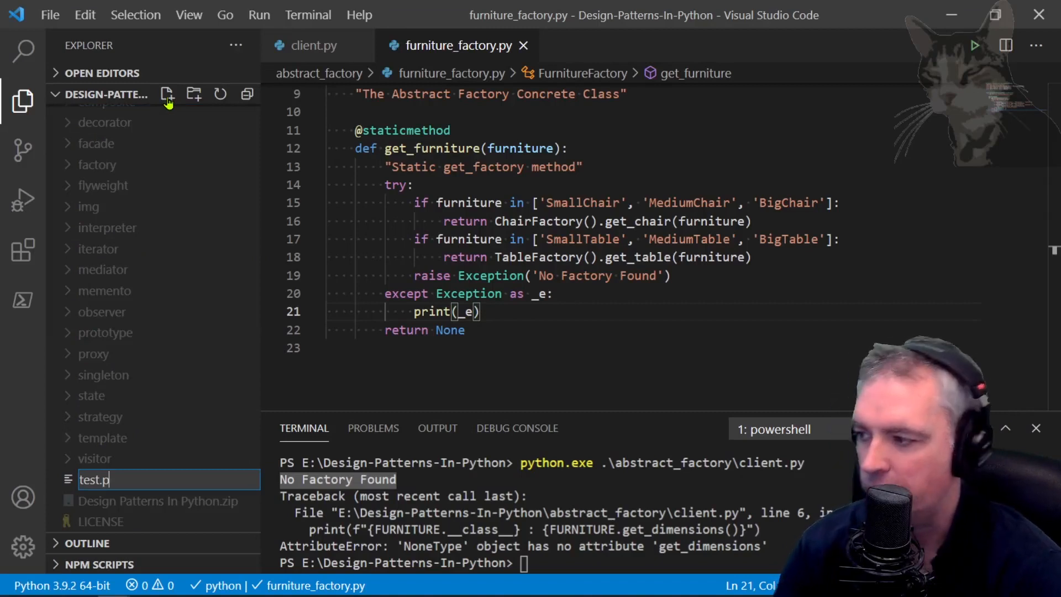
key(Enter)
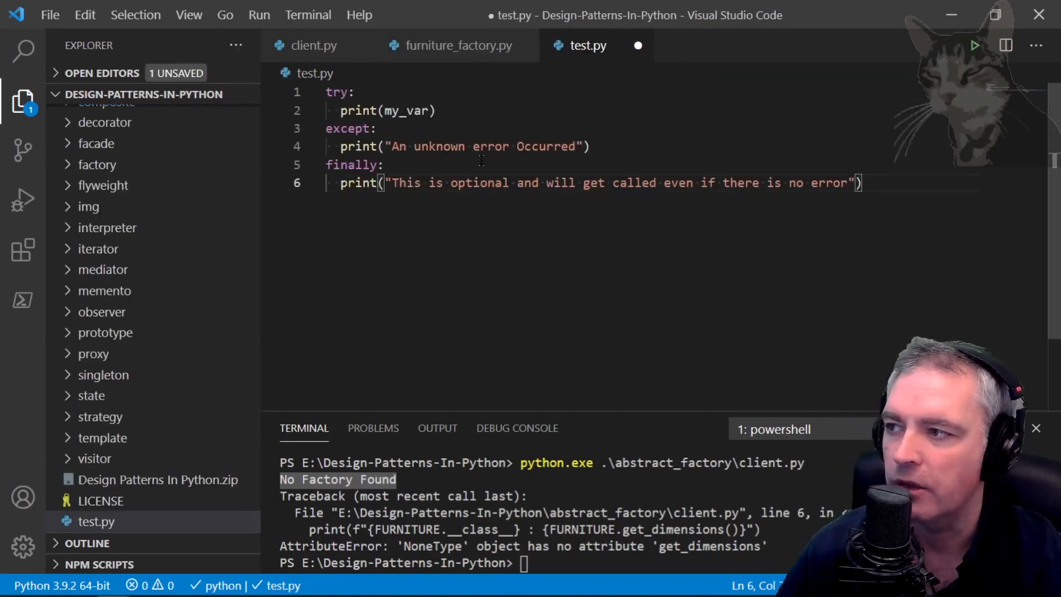
key(ctrl+s)
text(python .\test.py)
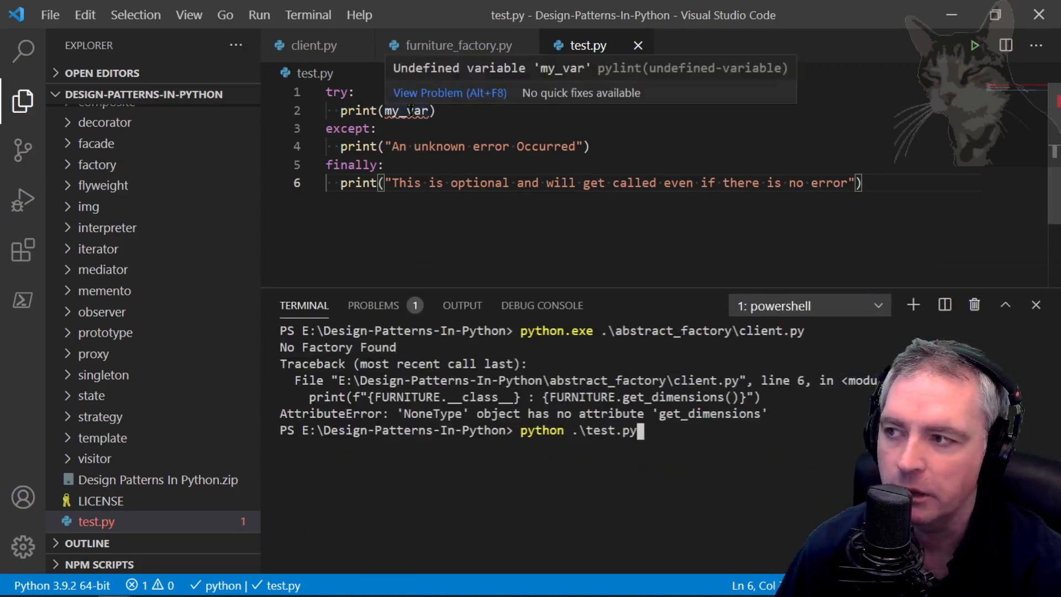
mouse_move(729, 467)
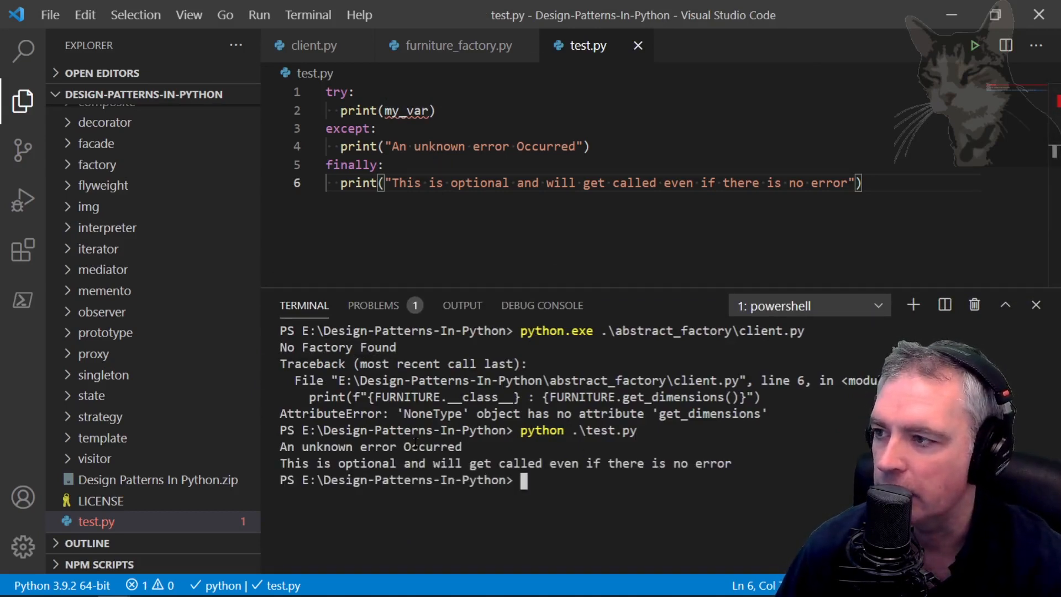
Run python .\test.py, printing 'An unknown error Occurred' and the finally message.
double_click(348, 128)
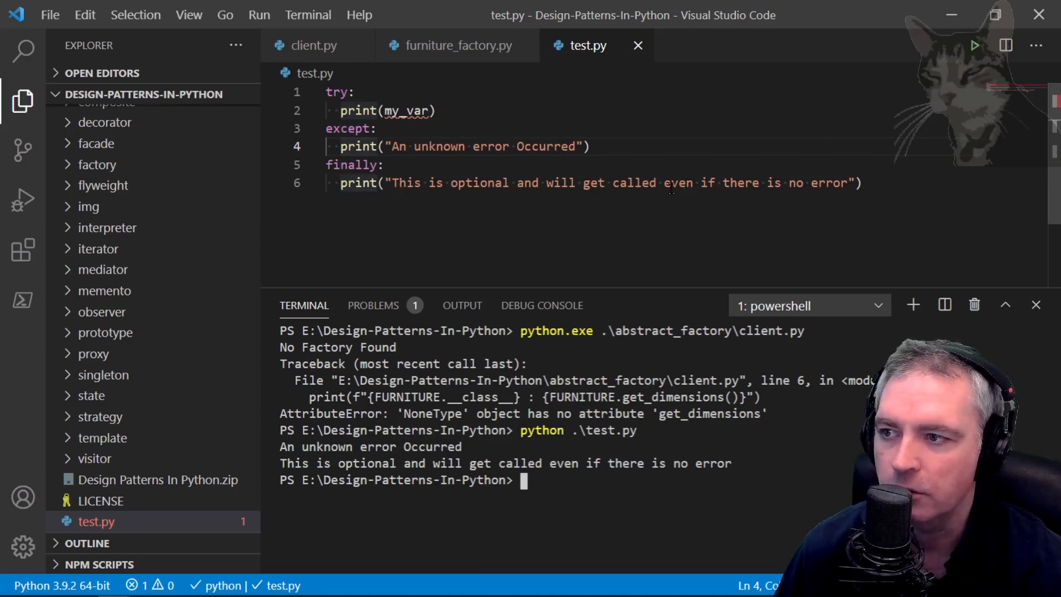
Temporarily print 1 instead of my_var in test.py, rerun it, then restore my_var.
double_click(408, 111)
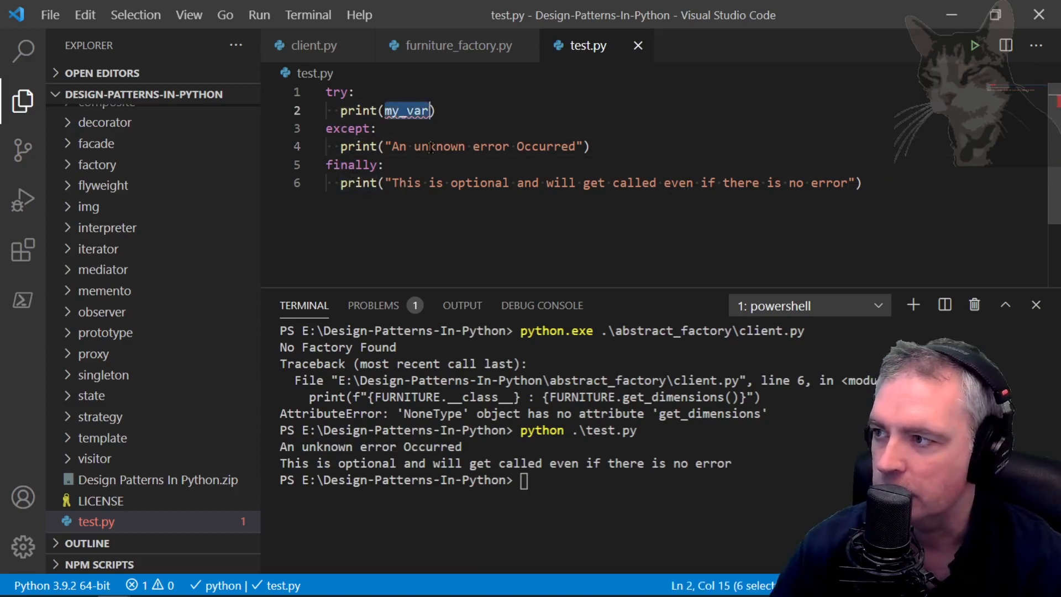
text(1)
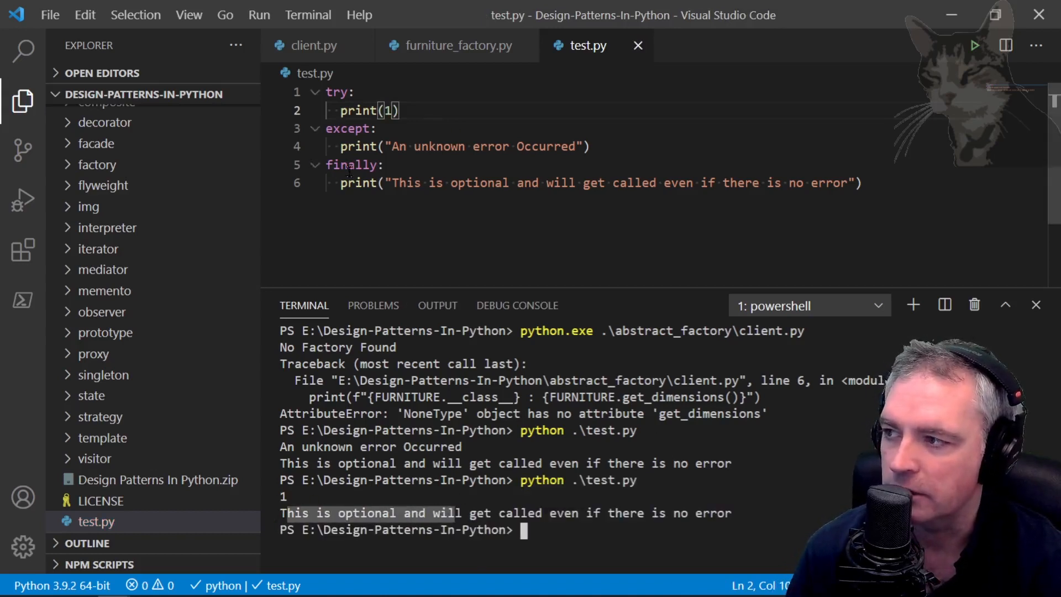
text(my_var)
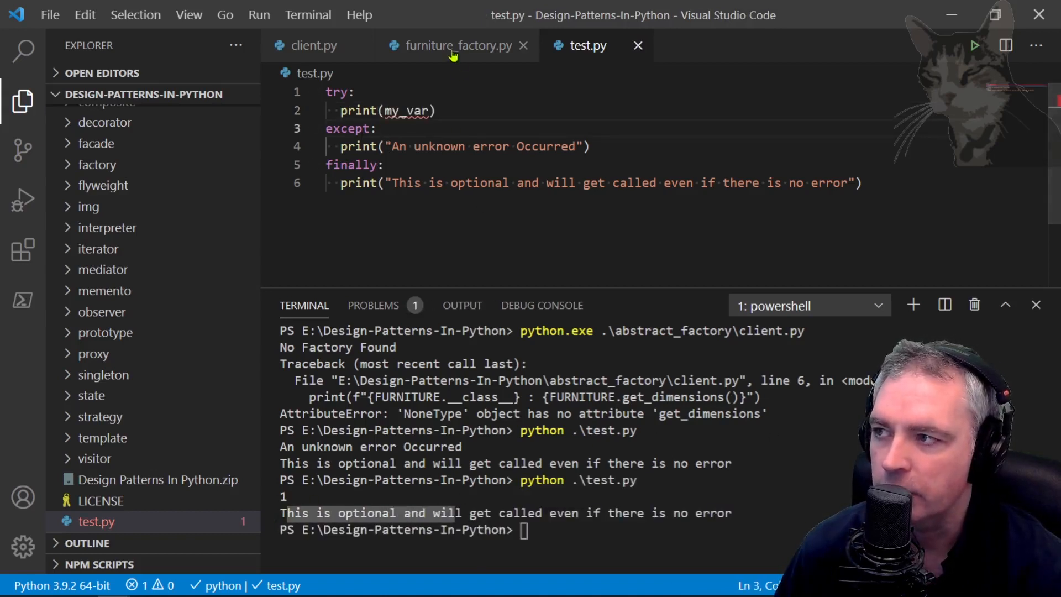
click(453, 45)
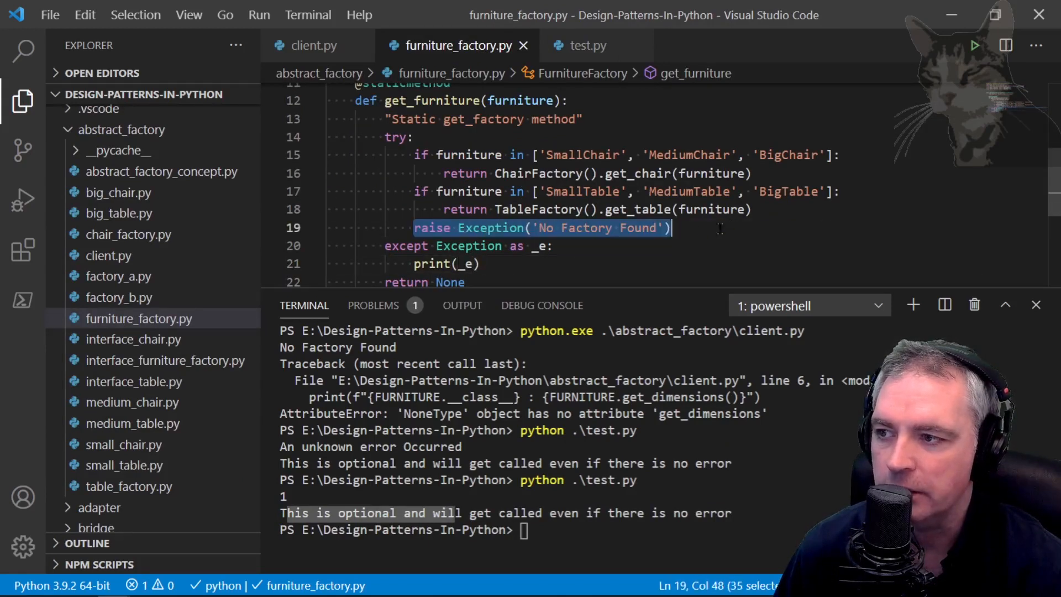
Walk through the raise Exception and except lines in furniture_factory.py, then return to test.py.
double_click(469, 245)
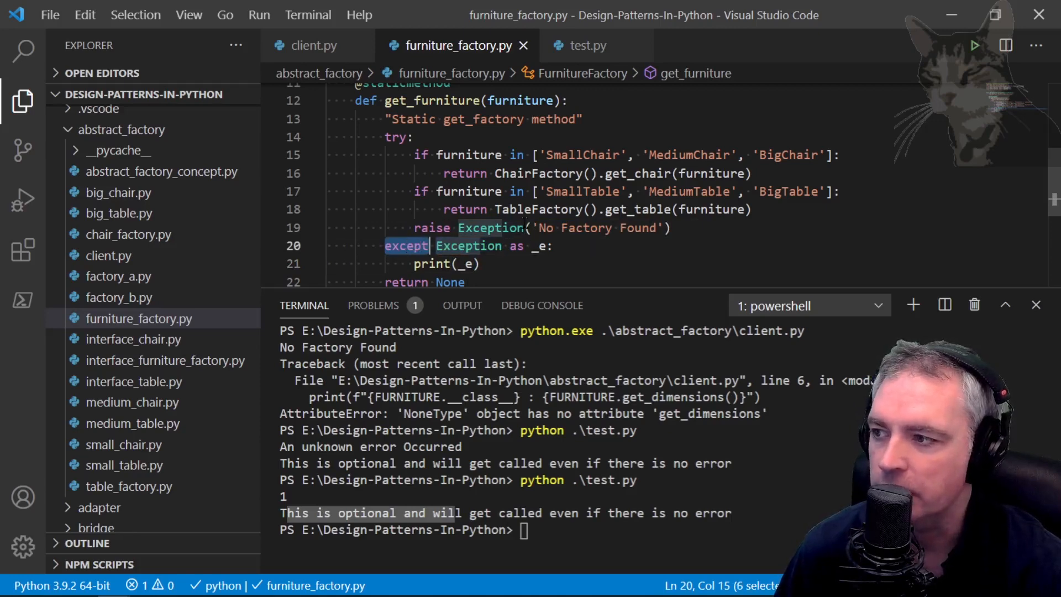
click(586, 46)
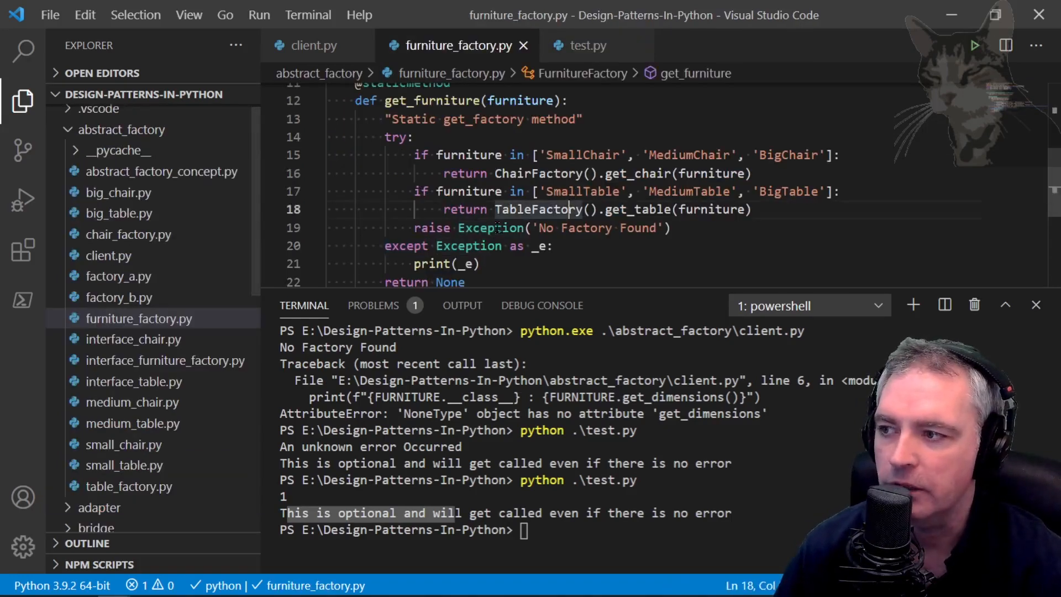
double_click(491, 229)
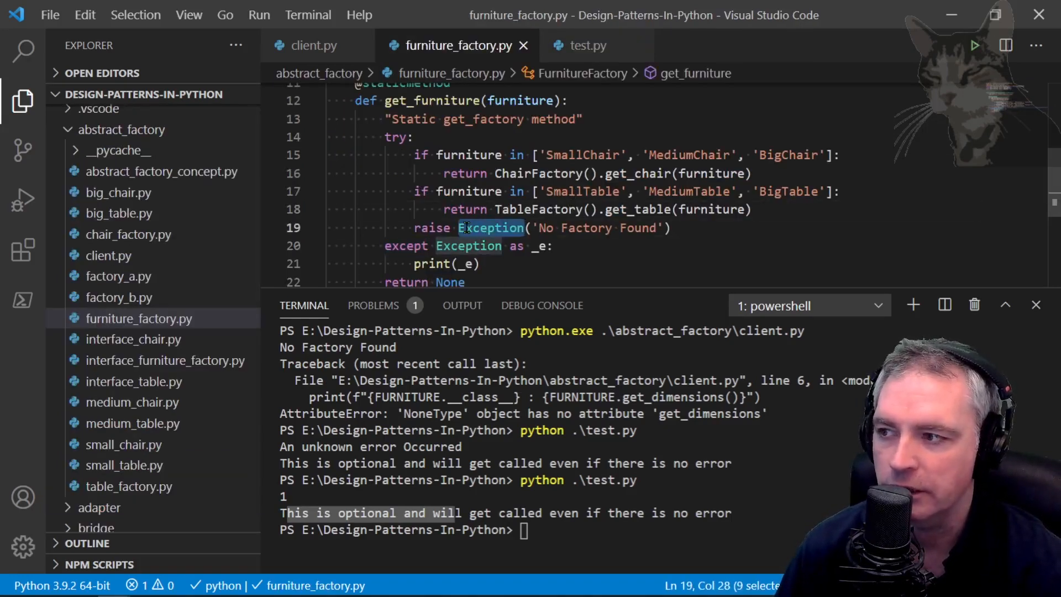
mouse_move(490, 227)
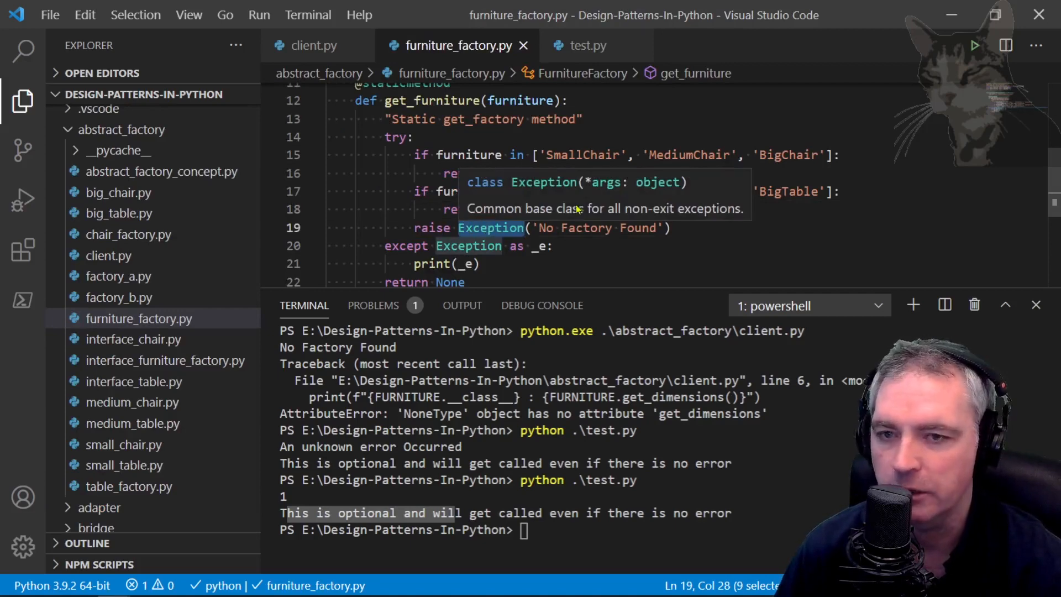
click(588, 46)
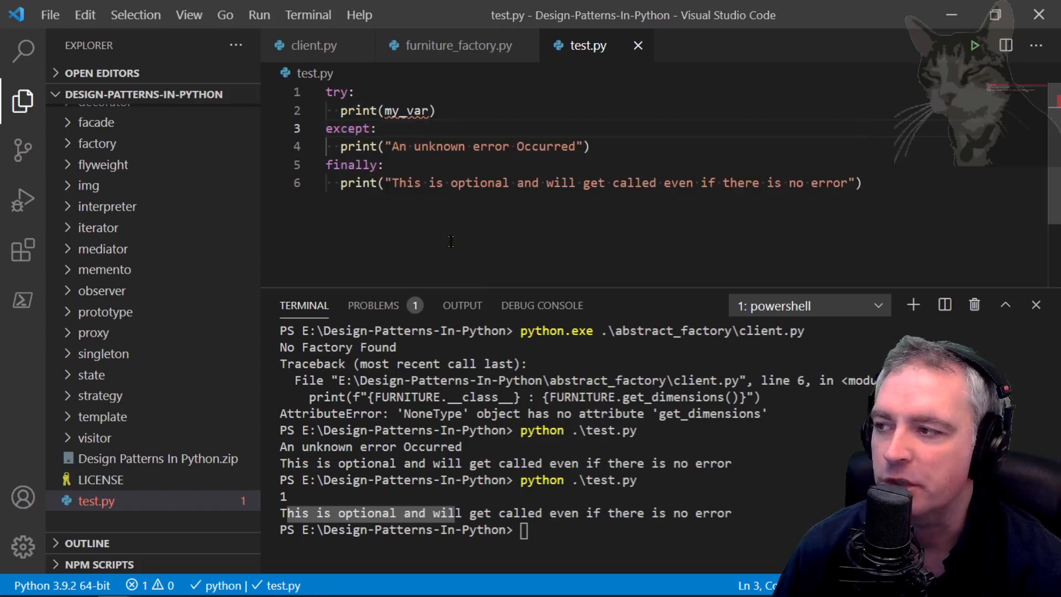
Insert an 'except NameError:' clause in test.py with a print statement body.
click(436, 111)
text(except)
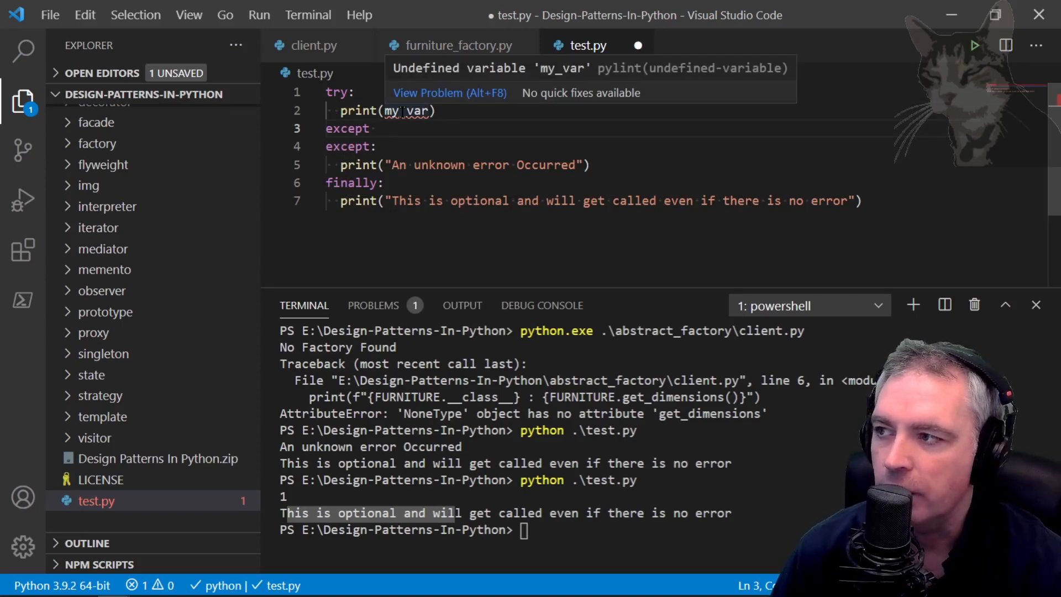
mouse_move(454, 166)
text( NameError:)
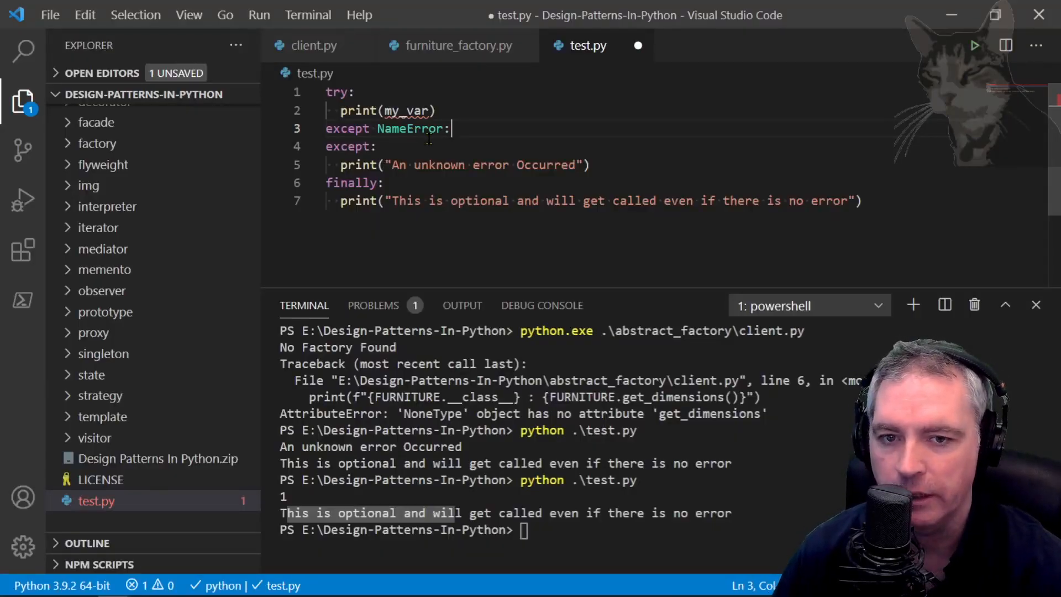
key(Enter)
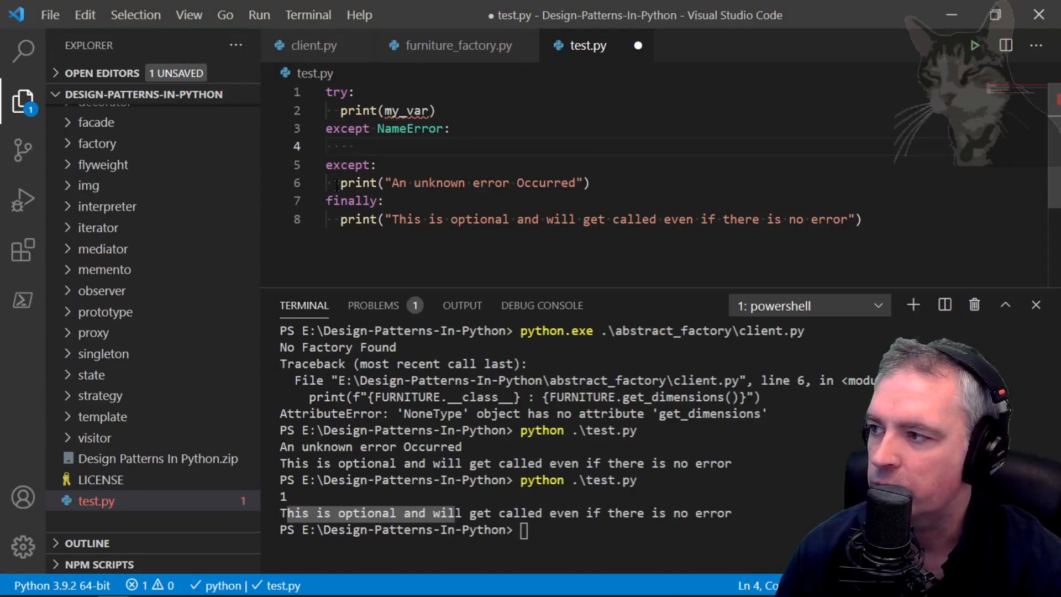
text(print("A Naurred"))
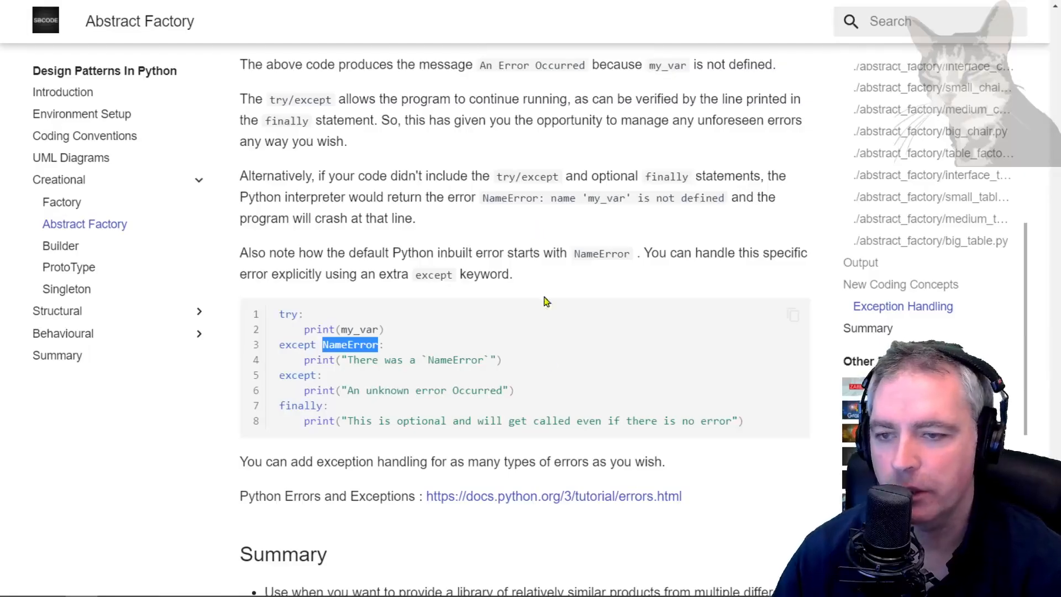
mouse_move(519, 464)
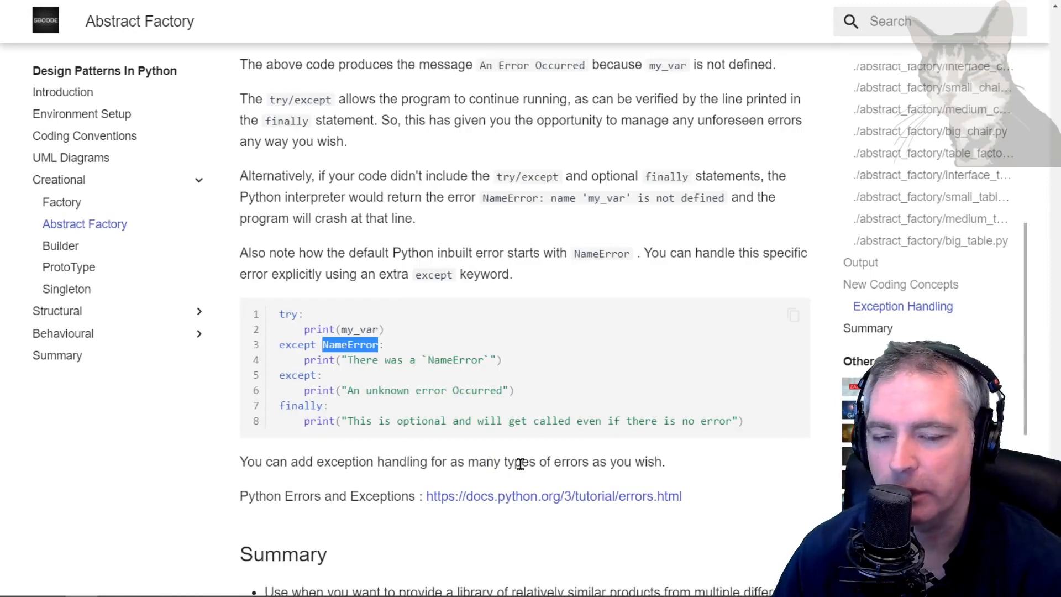
Scroll past the NameError example to the Python Errors and Exceptions link.
scroll(down, 3)
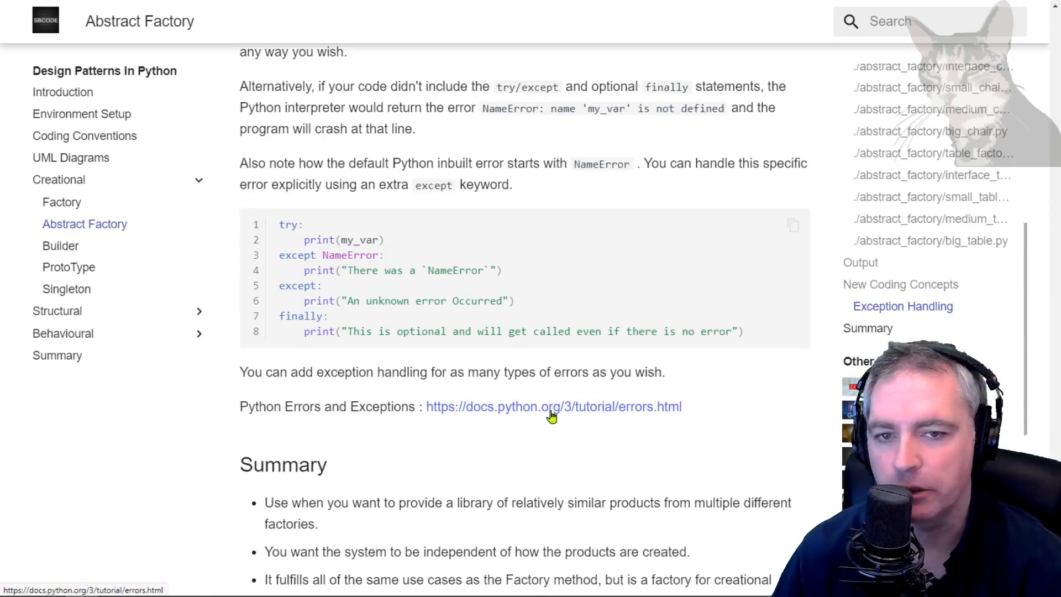
mouse_move(621, 408)
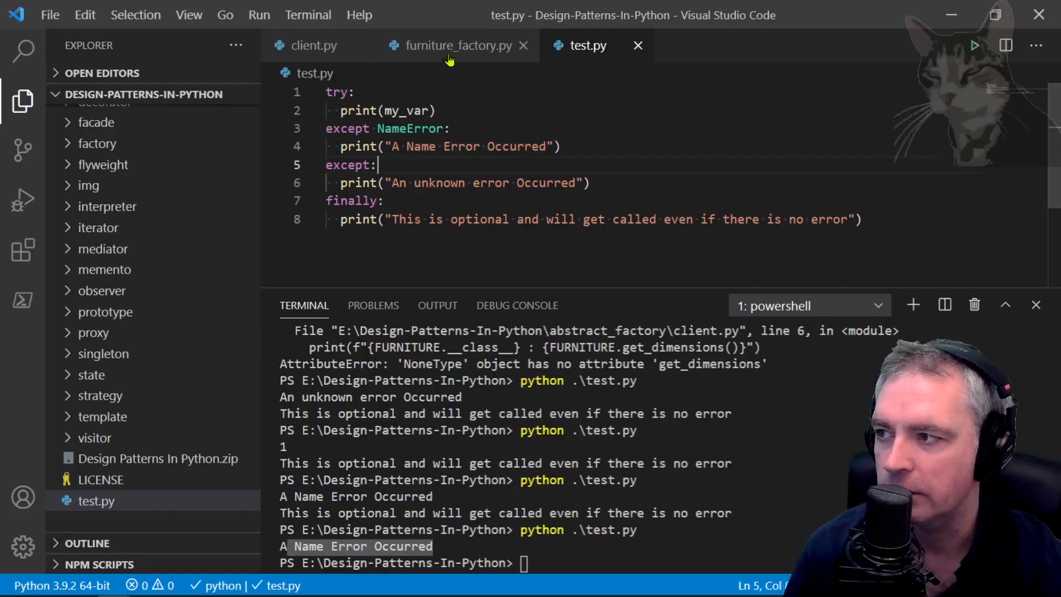
click(451, 45)
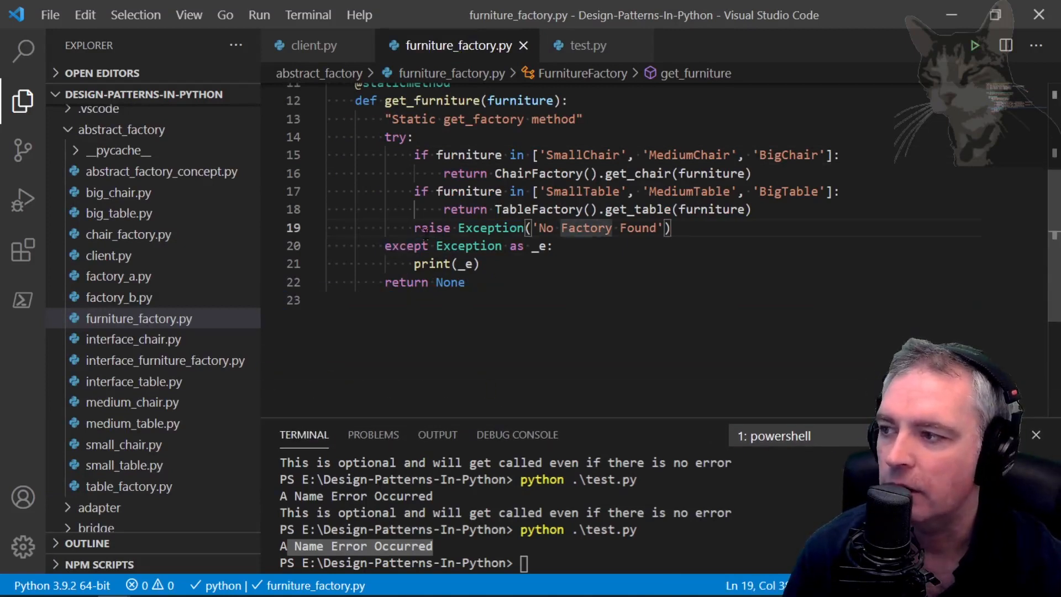
drag(413, 229, 670, 228)
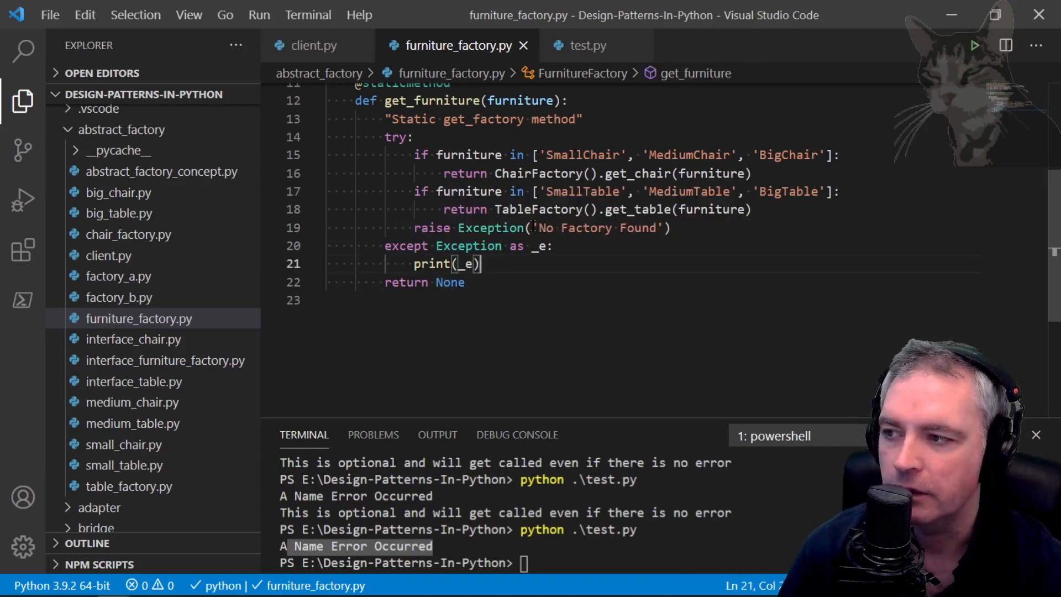
double_click(595, 228)
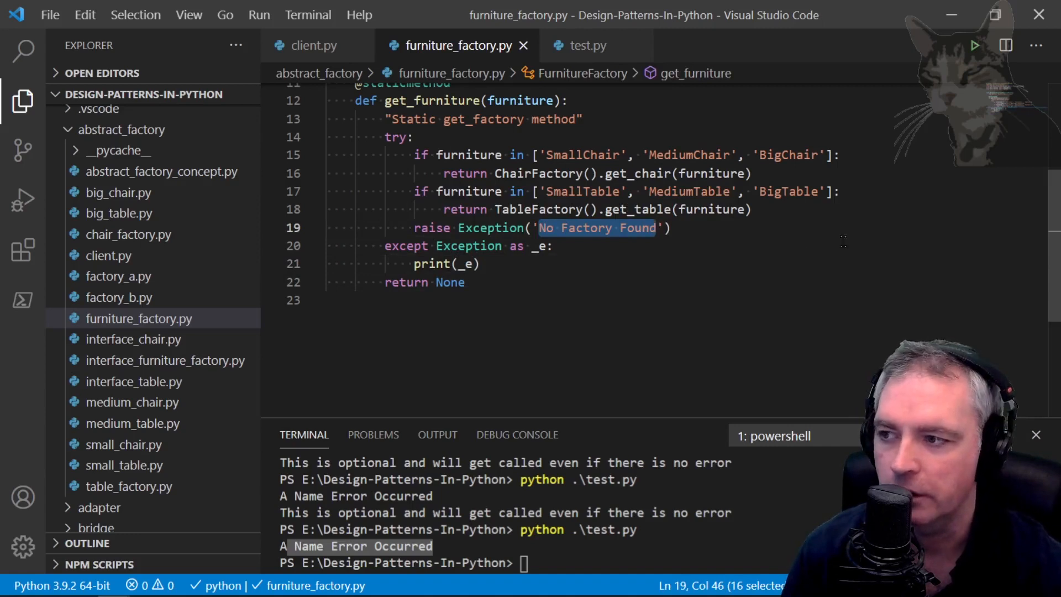
click(587, 46)
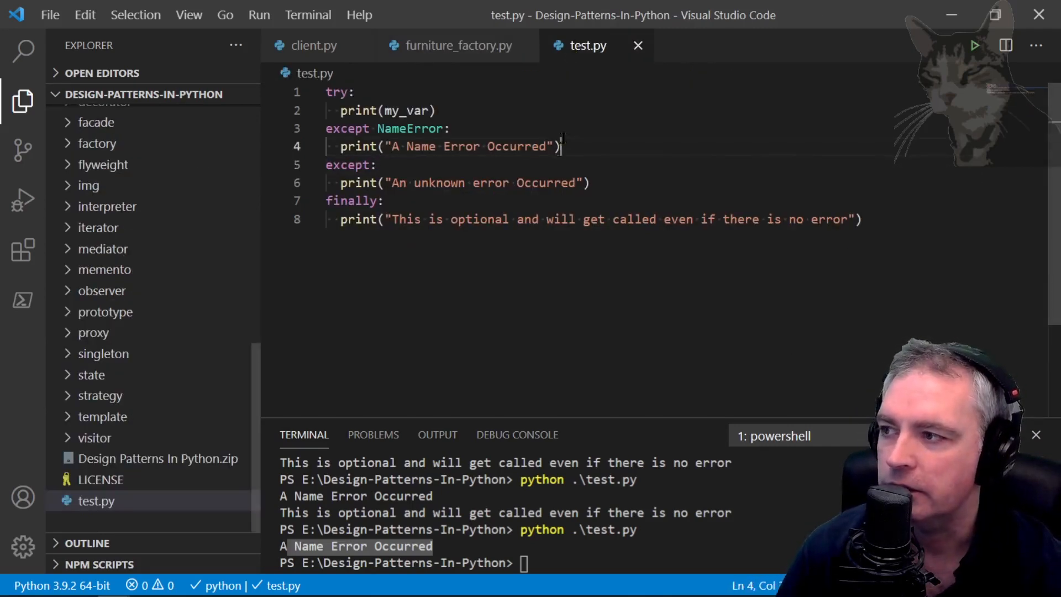
double_click(408, 111)
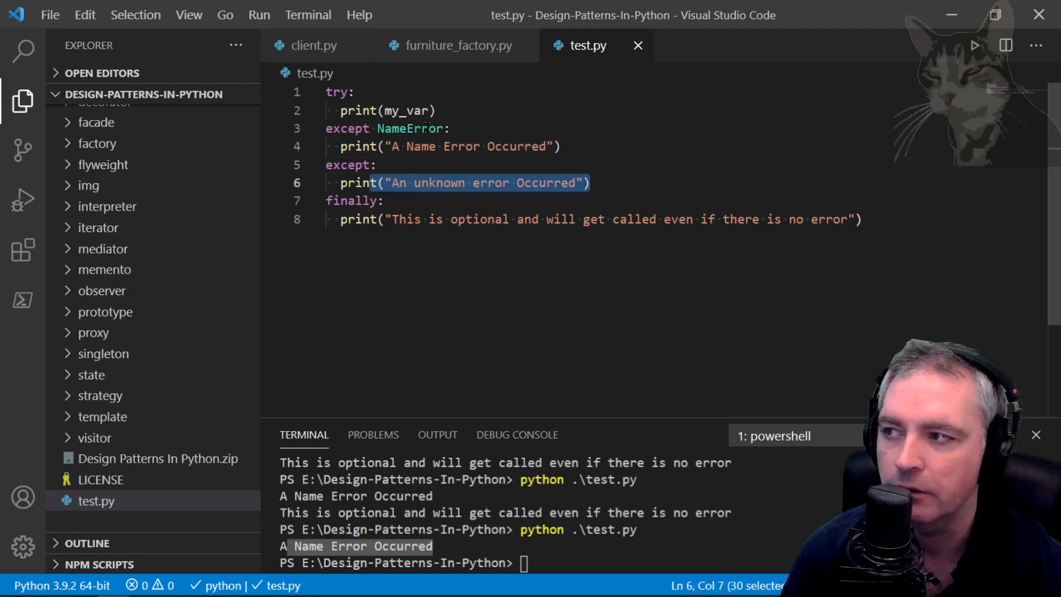
Add 'my_var = 0' at the top of test.py's try block and rerun it.
key(Enter)
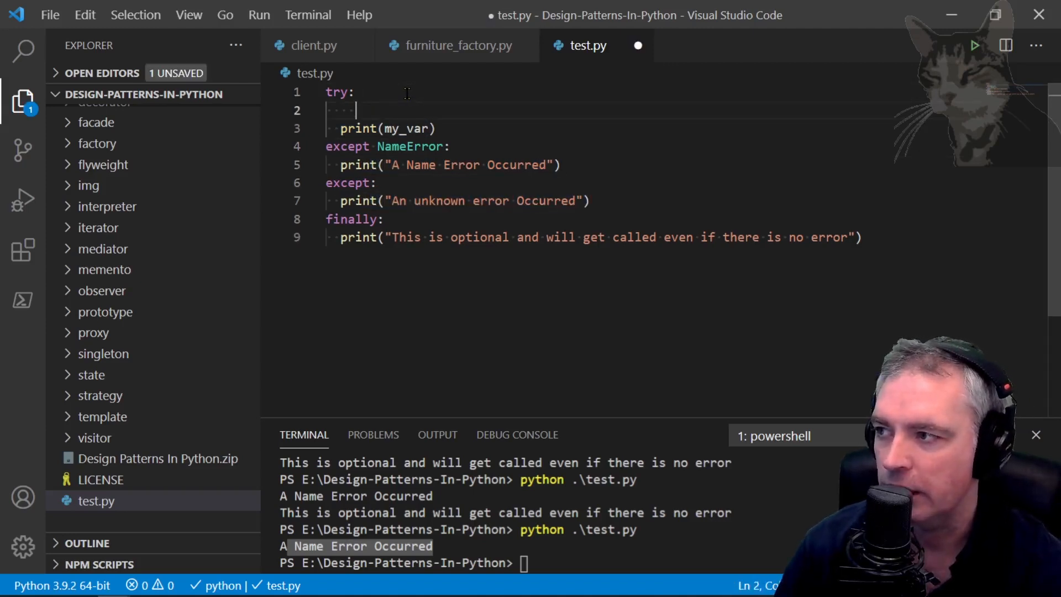
text(my_var = 0)
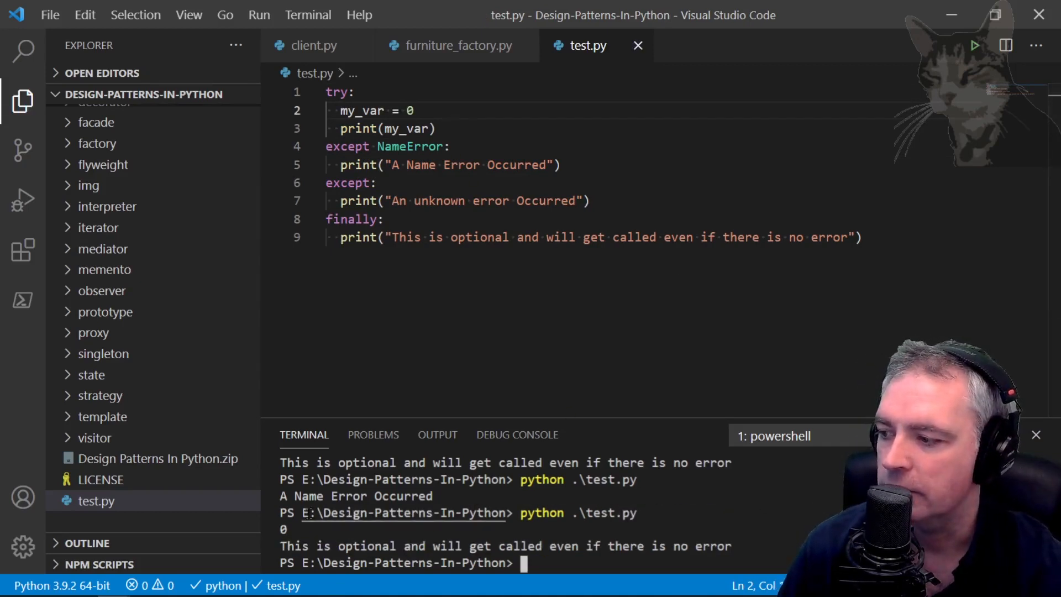
drag(685, 237, 861, 237)
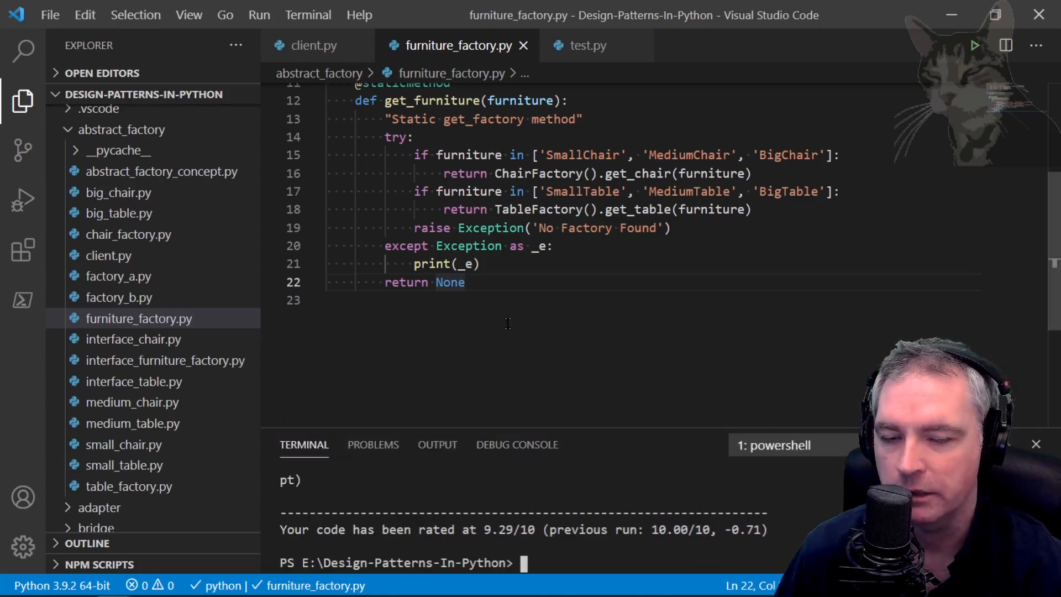
mouse_move(612, 291)
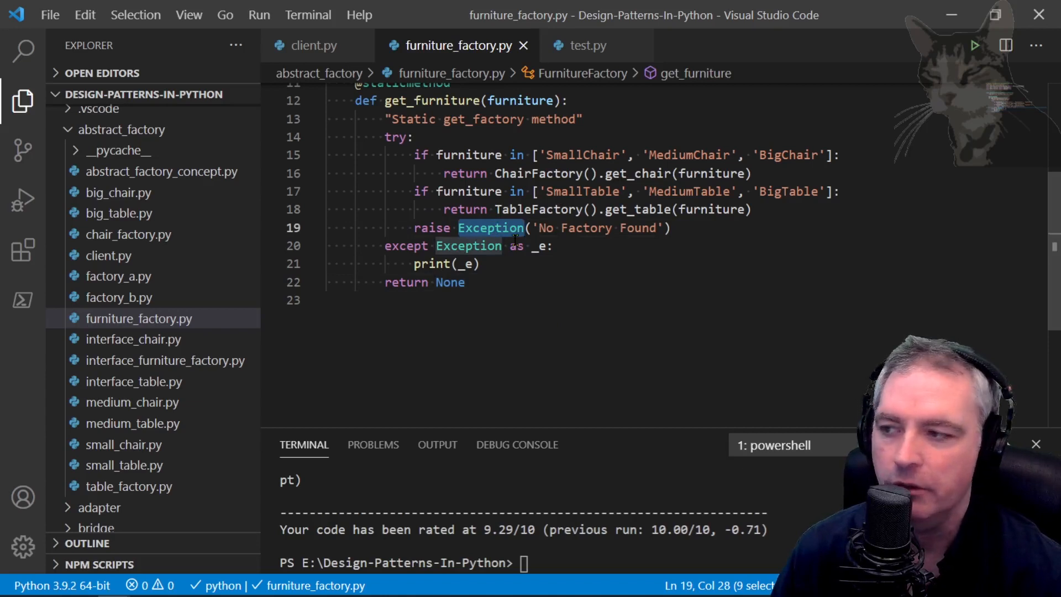
Raise ValueError in the factory and add an 'except ValueError as _e' handler printing _e.
text(ValueError)
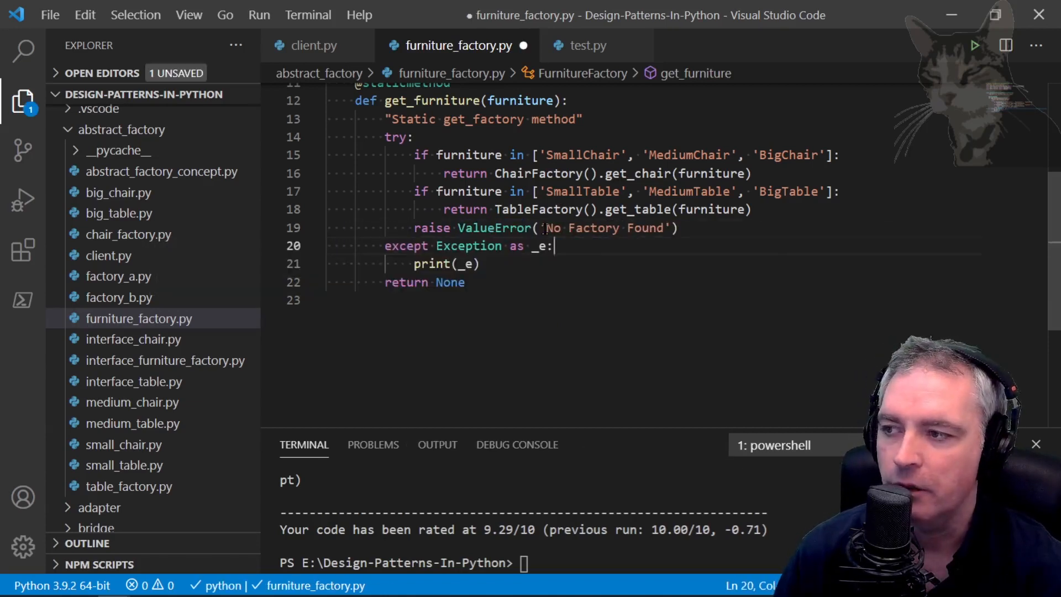
key(Enter)
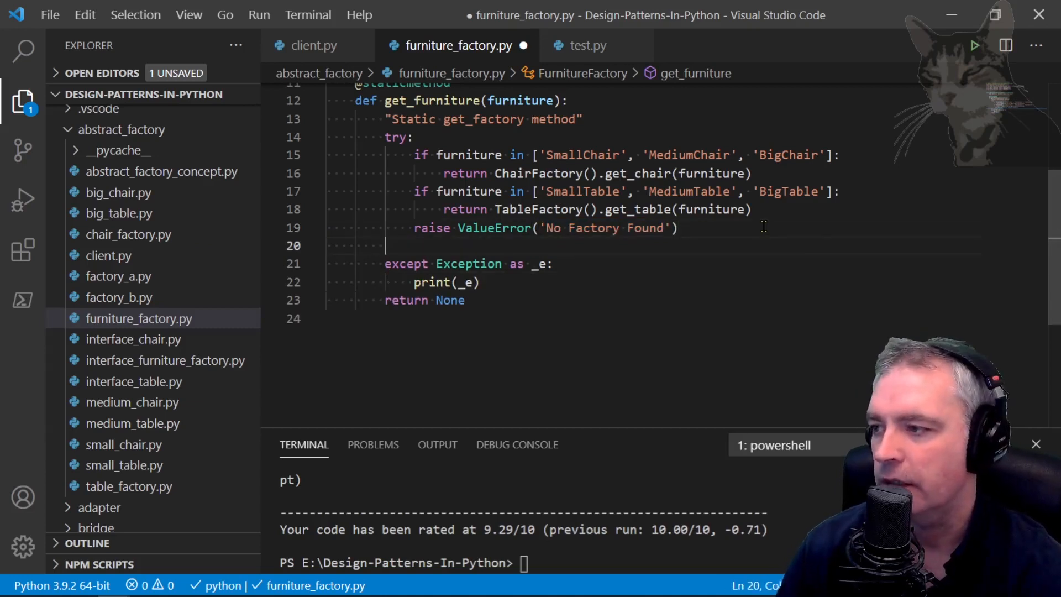
text(except ValueError as _e:)
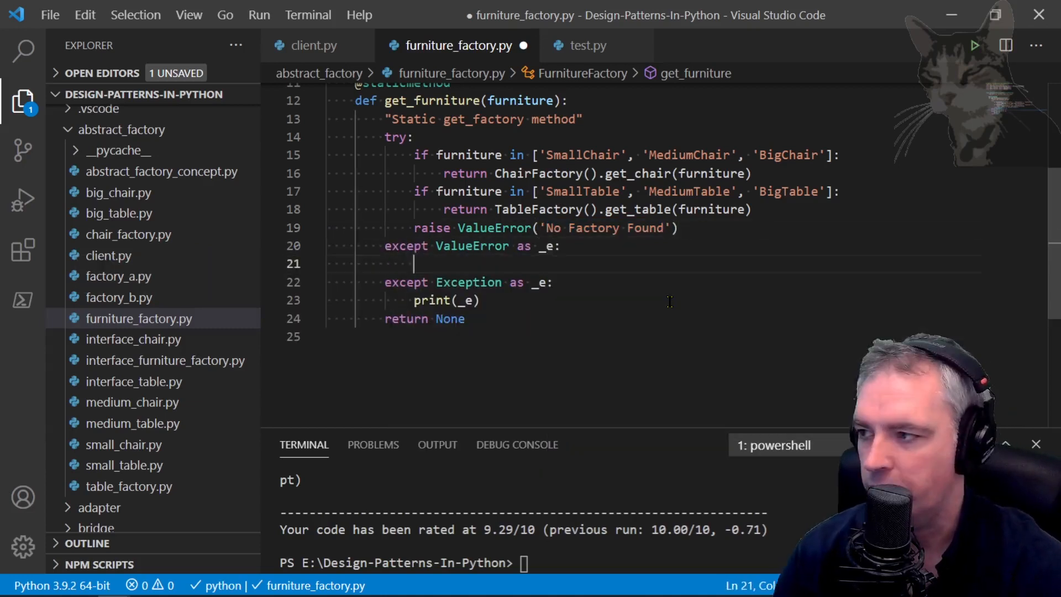
text(print(_e))
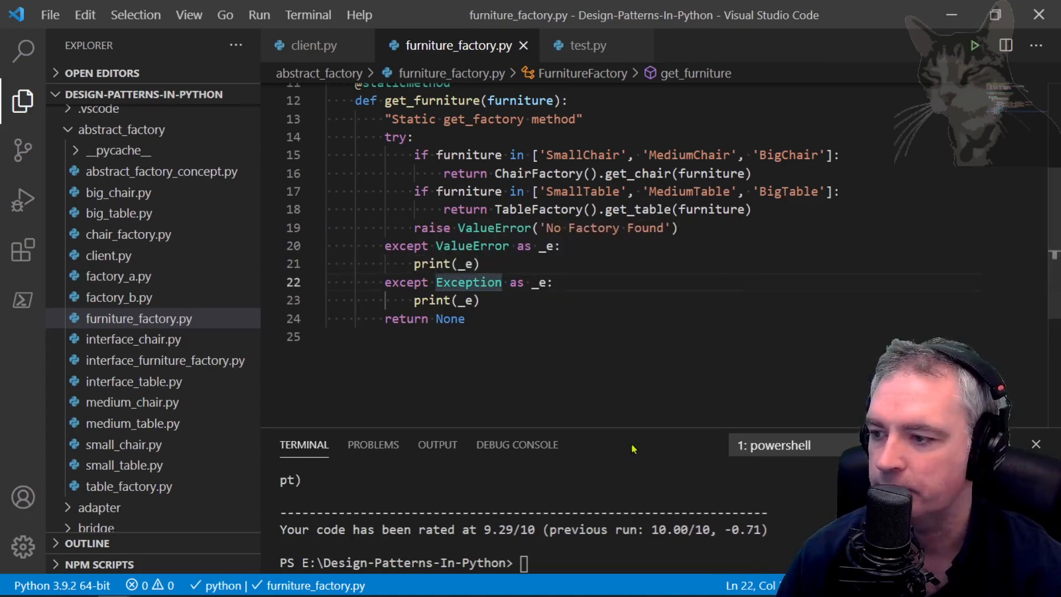
text(python .\test.py)
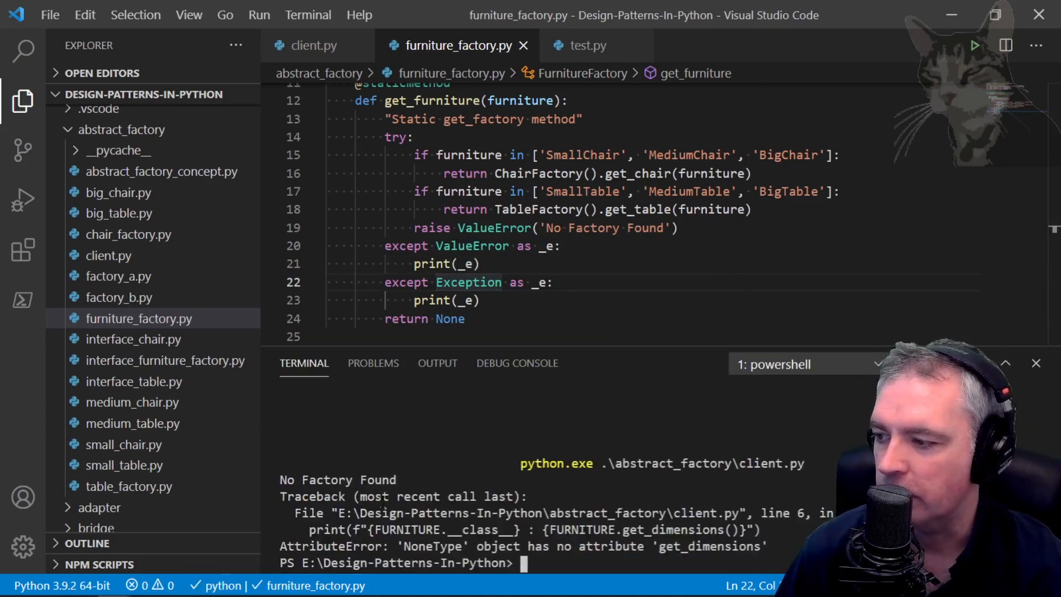
double_click(494, 227)
text(pylint.exe .\abstract_factory\furniture_factory)
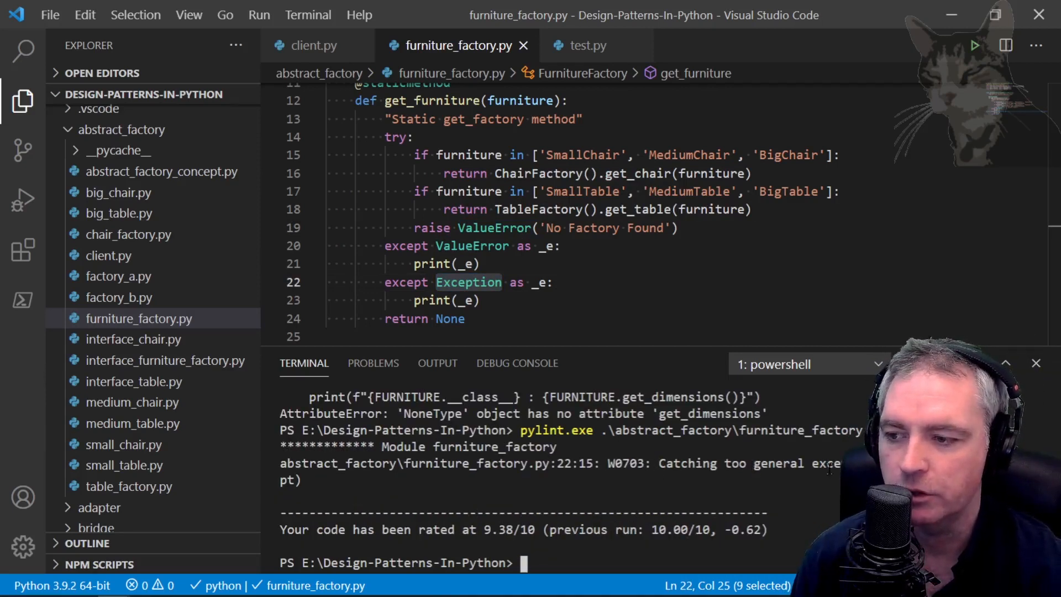
Delete the broad 'except Exception as _e:' handler, leaving only except ValueError.
click(482, 300)
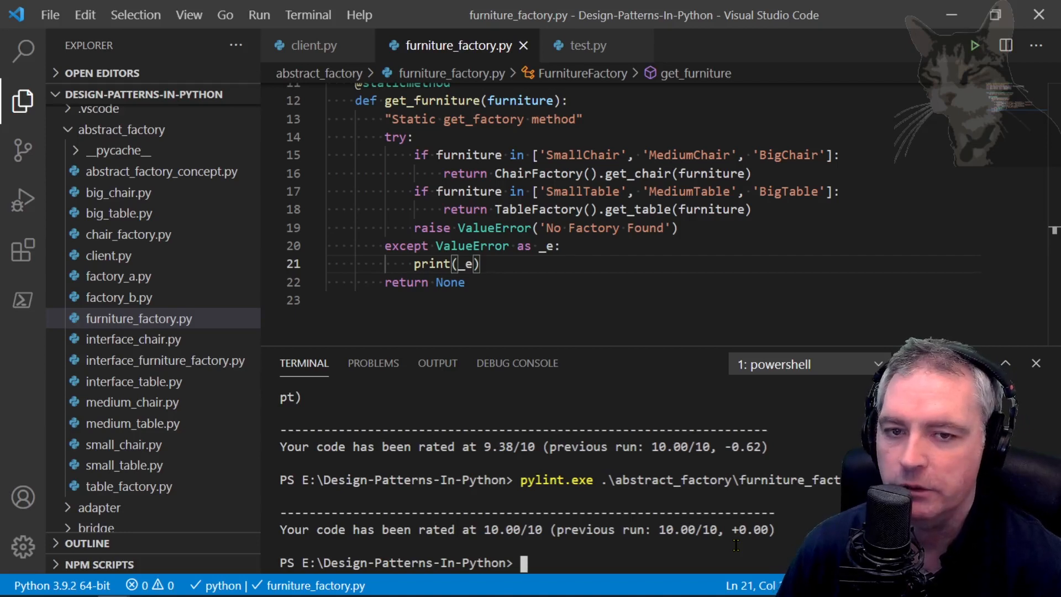
mouse_move(471, 245)
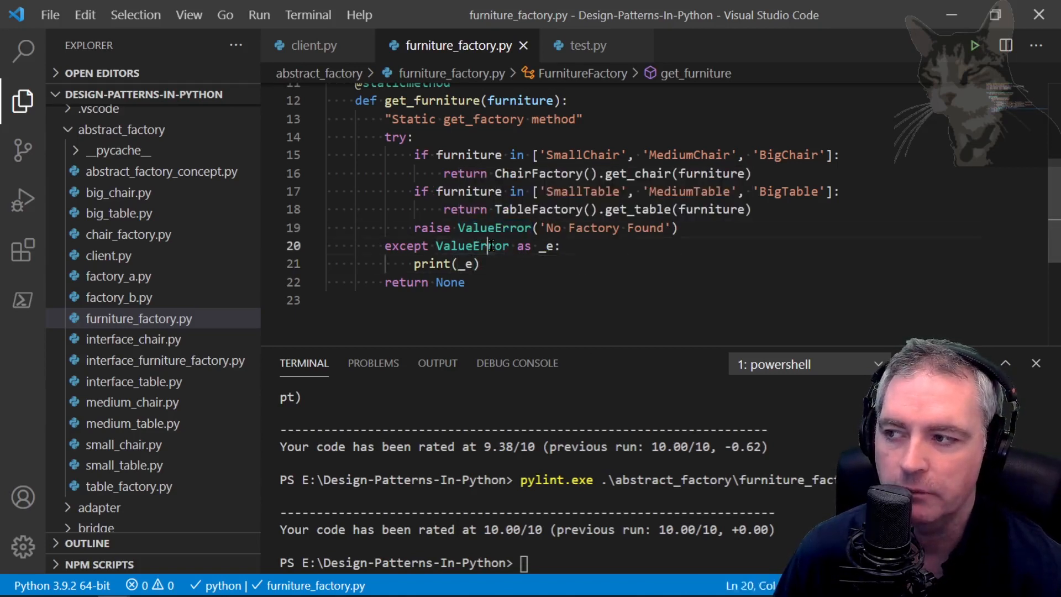
double_click(471, 245)
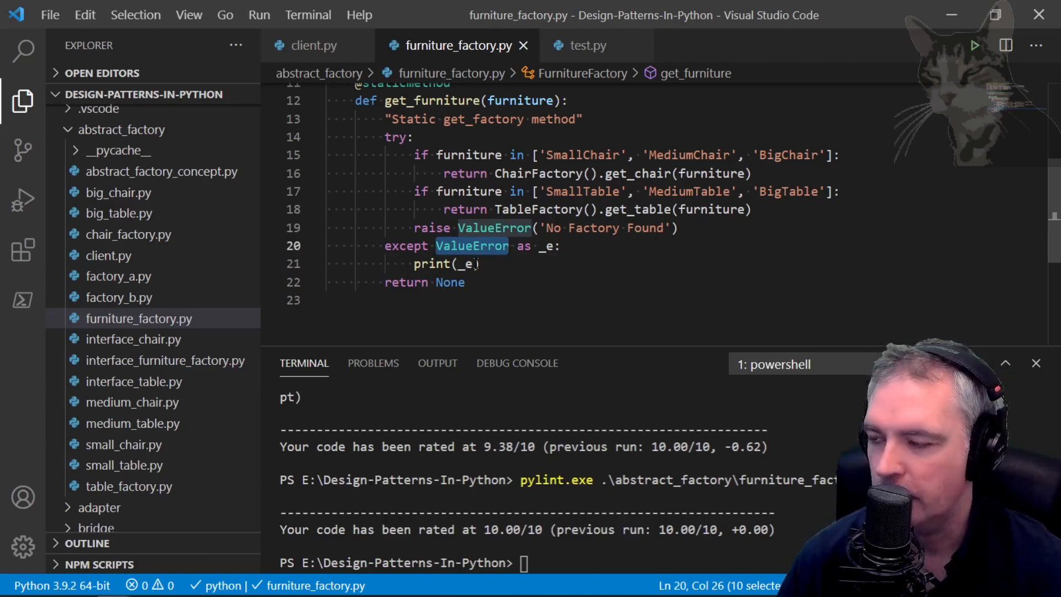